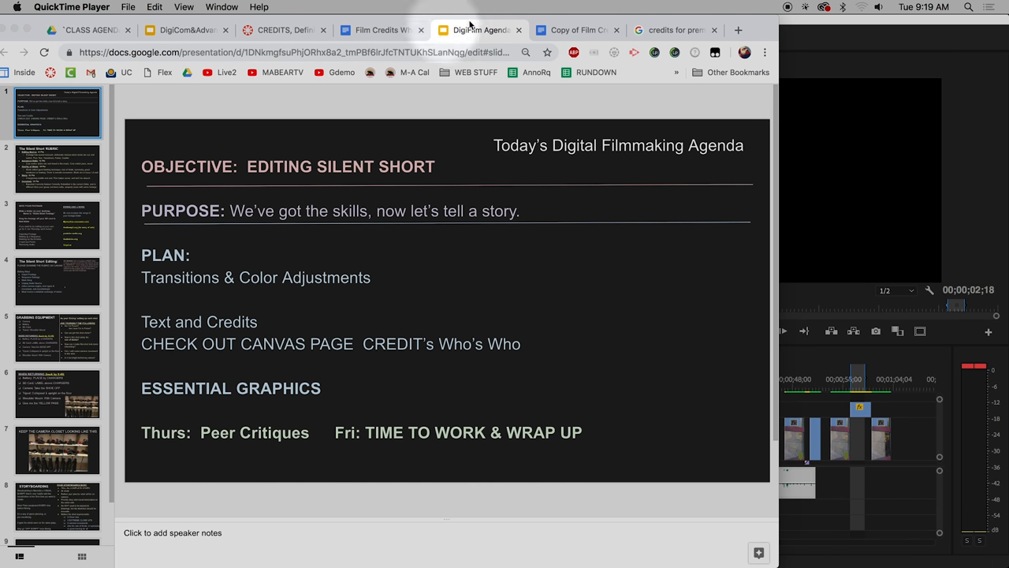
# Format the 'Good Times Productions' credit line bold and underlined in the film credits document
pyautogui.click(577, 30)
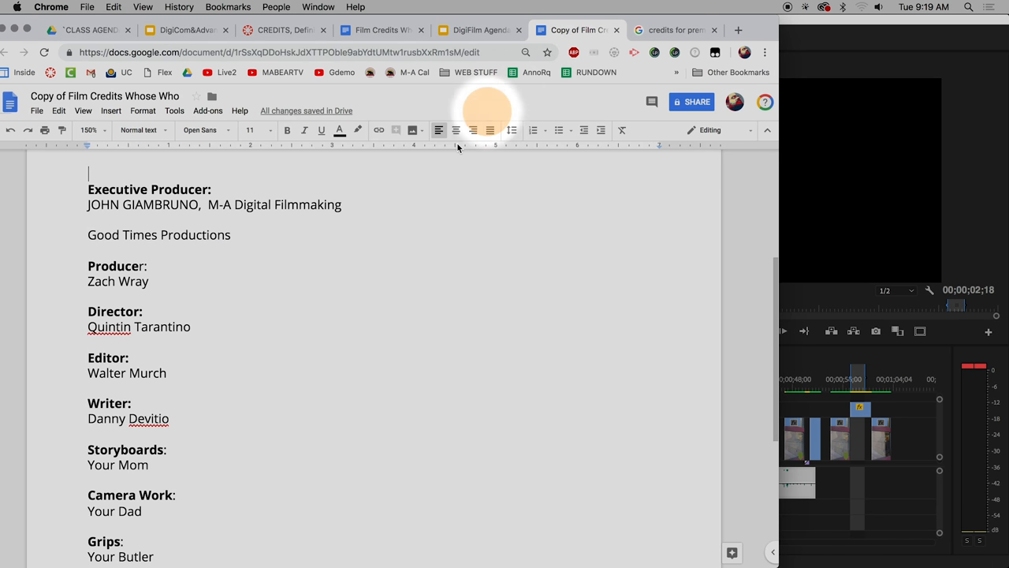
pyautogui.scroll(-3)
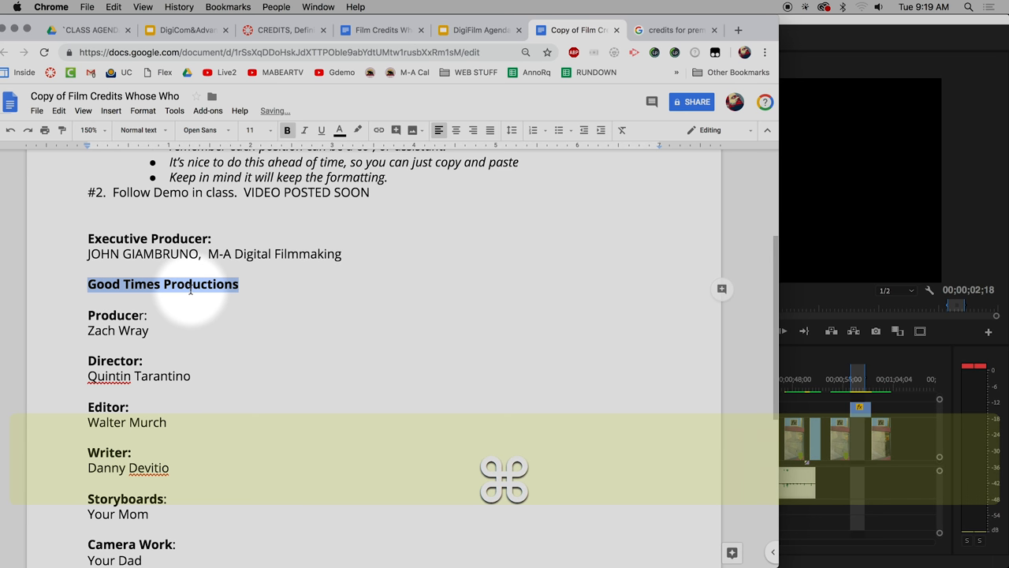
pyautogui.press('cmd+u')
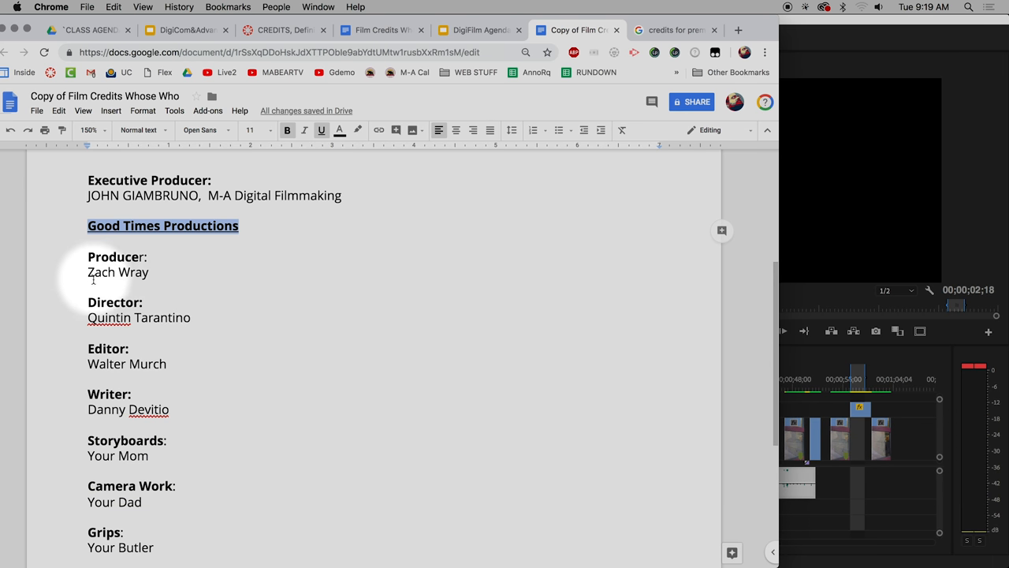
pyautogui.scroll(-3)
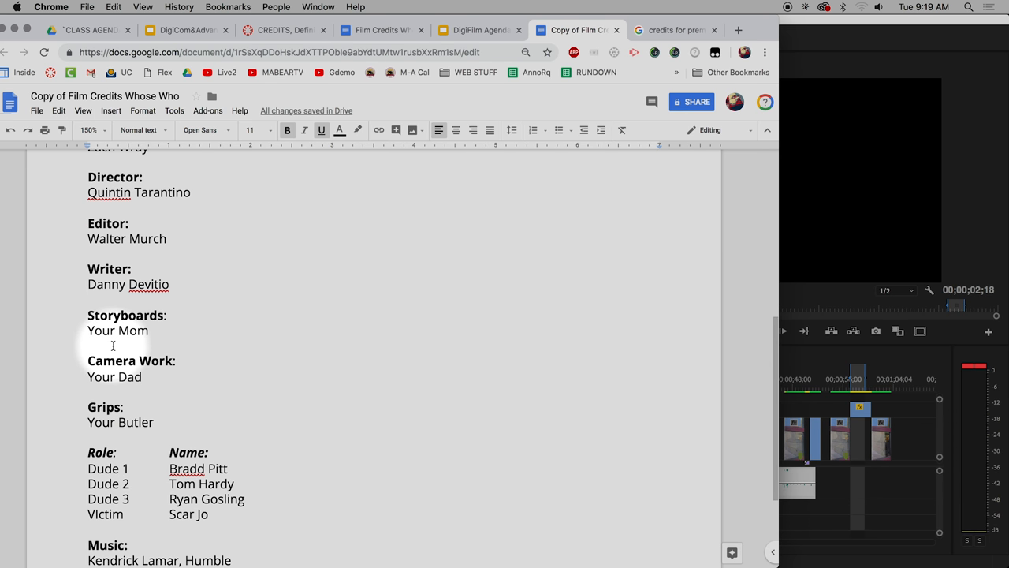
pyautogui.scroll(-3)
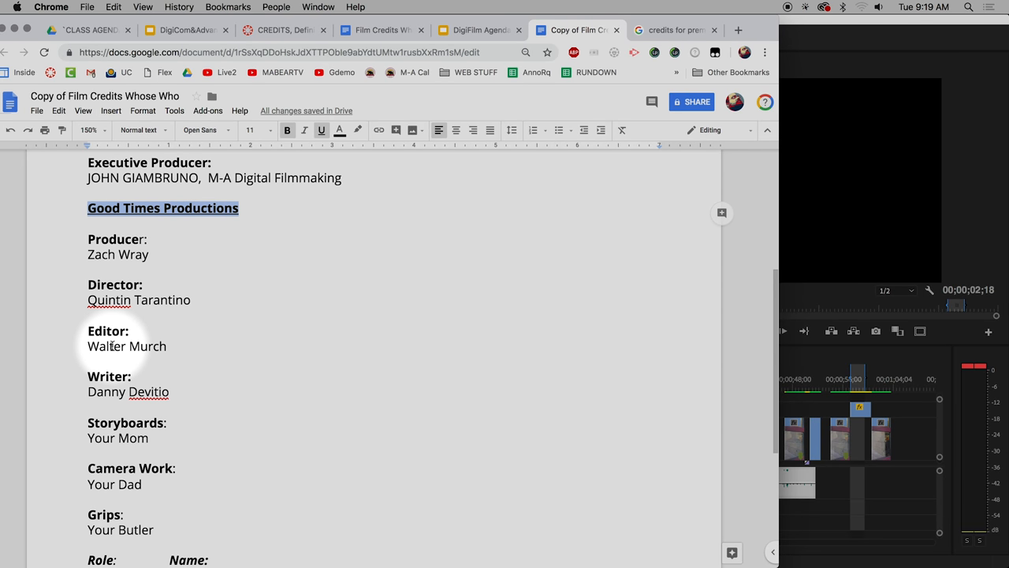
pyautogui.scroll(-3)
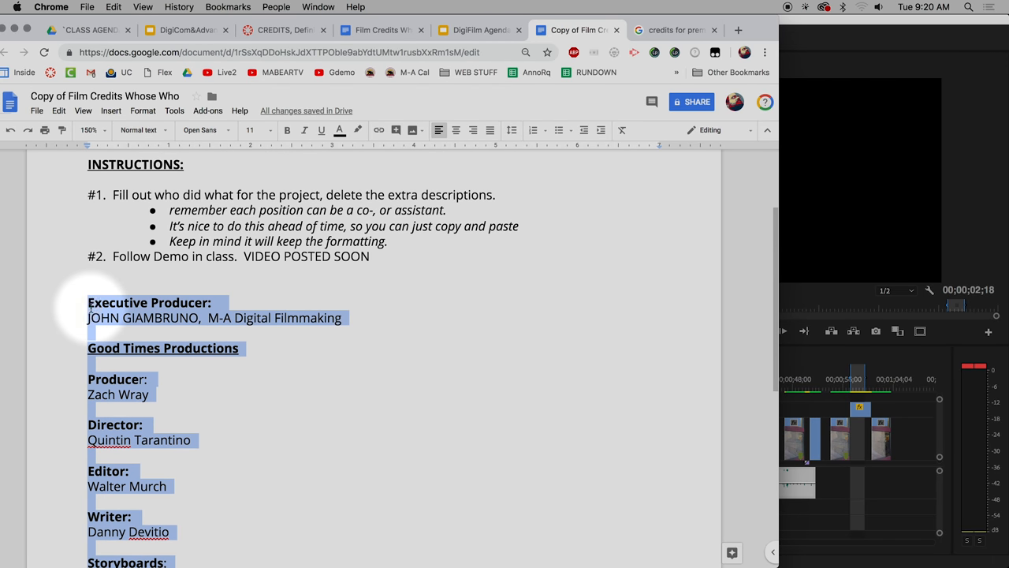
# Insert a 'My Movie Title' line above the Executive Producer credit
pyautogui.press('cmd+c')
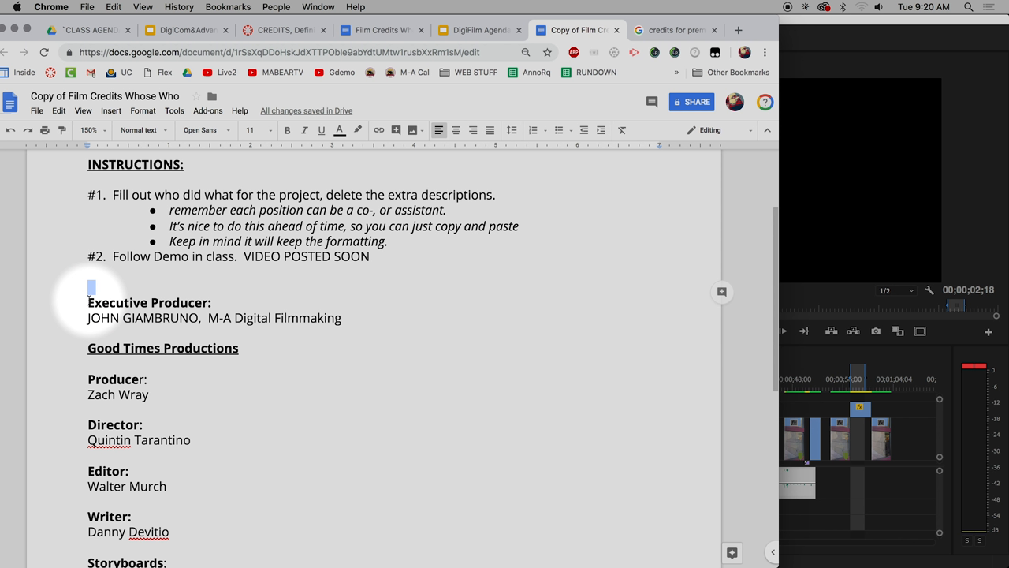
pyautogui.click(101, 285)
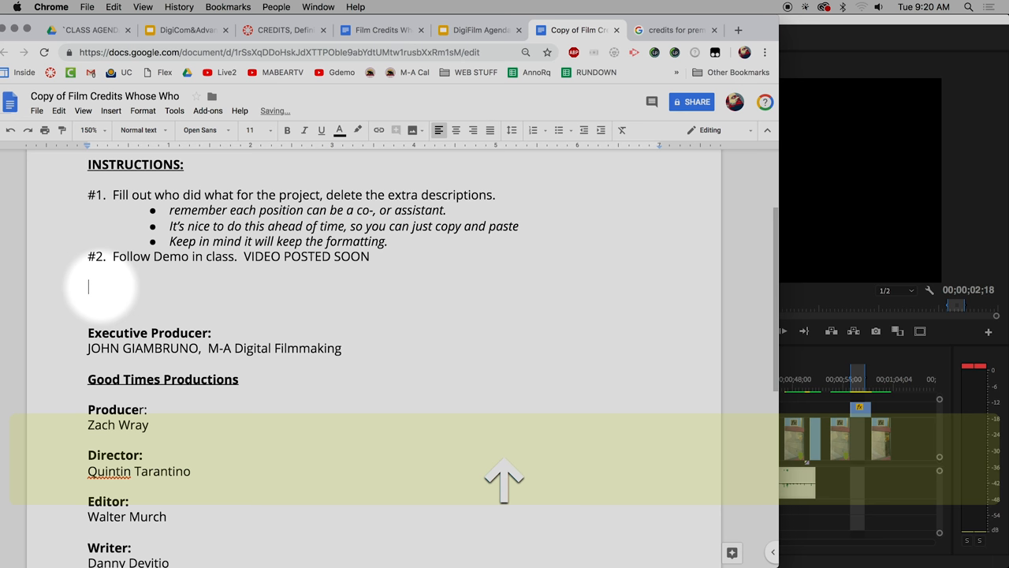
pyautogui.write('M')
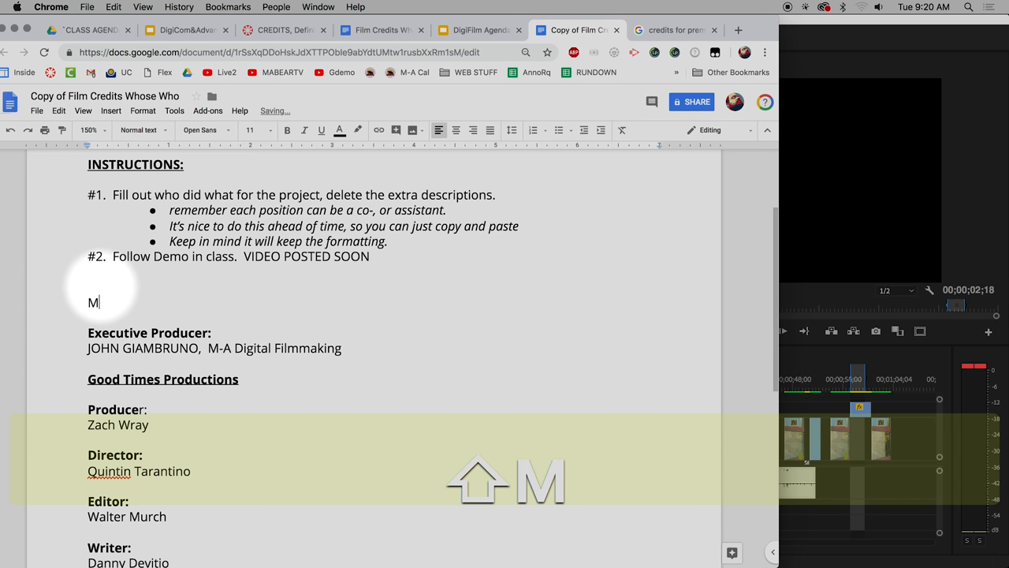
pyautogui.write('y')
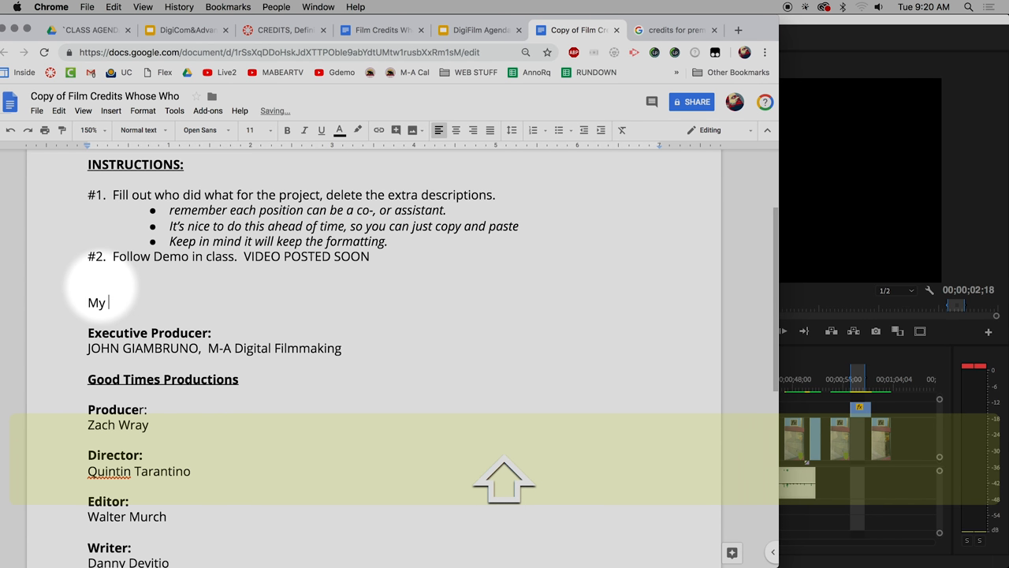
pyautogui.write('Movie Ti')
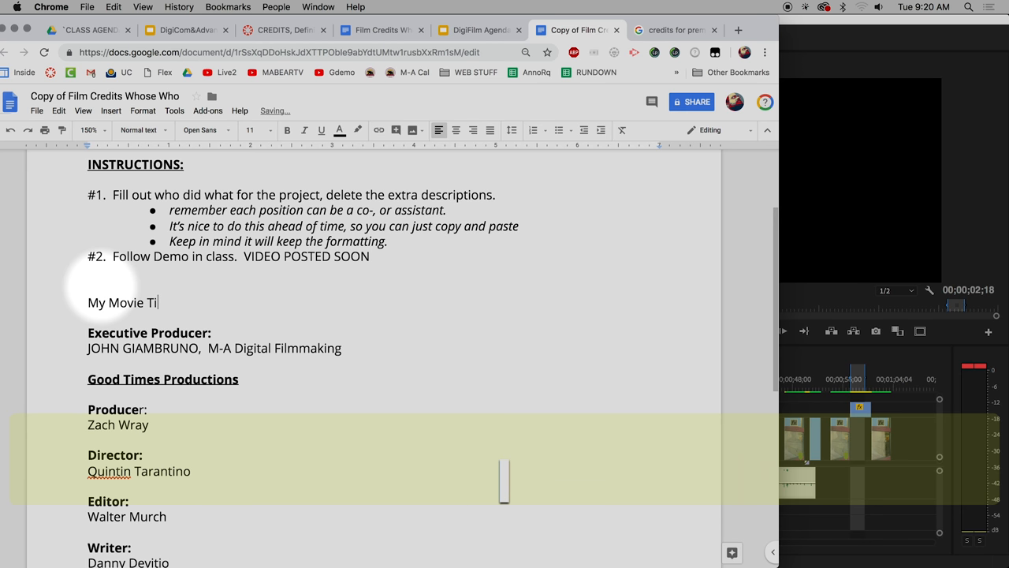
pyautogui.write('tle')
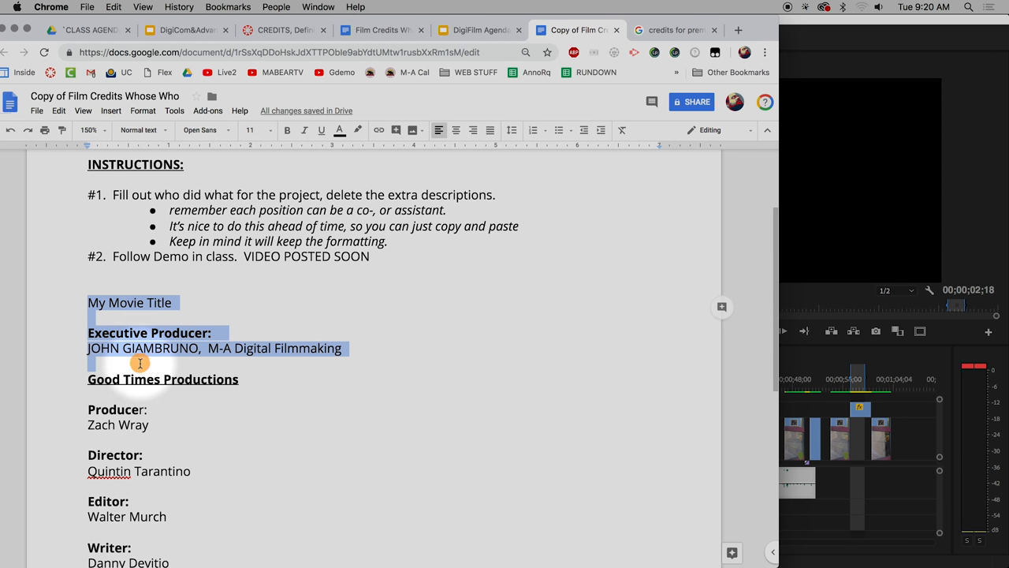
# Copy the full credits list down to the Music credits to the clipboard
pyautogui.scroll(-3)
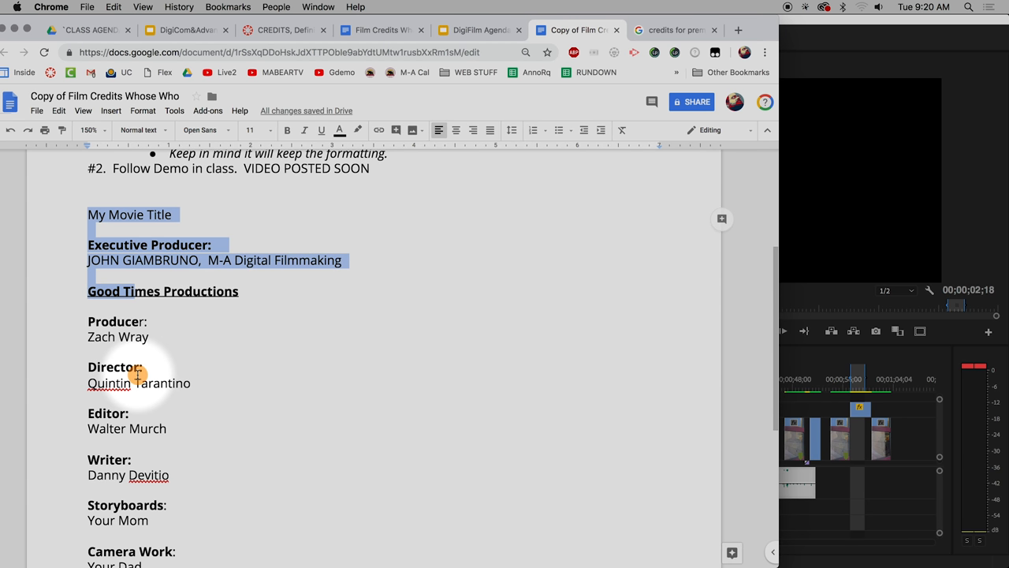
pyautogui.scroll(-3)
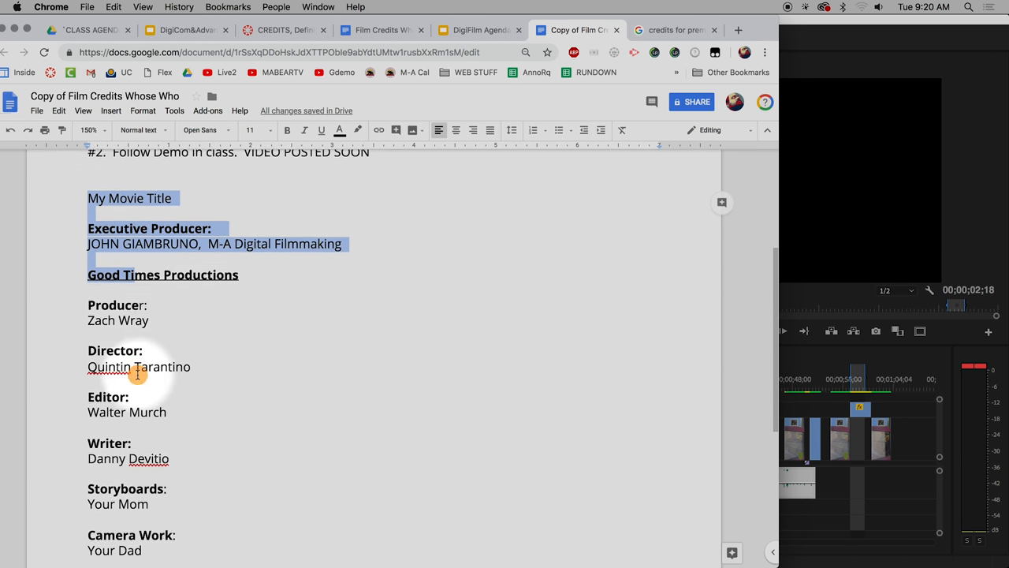
pyautogui.scroll(-3)
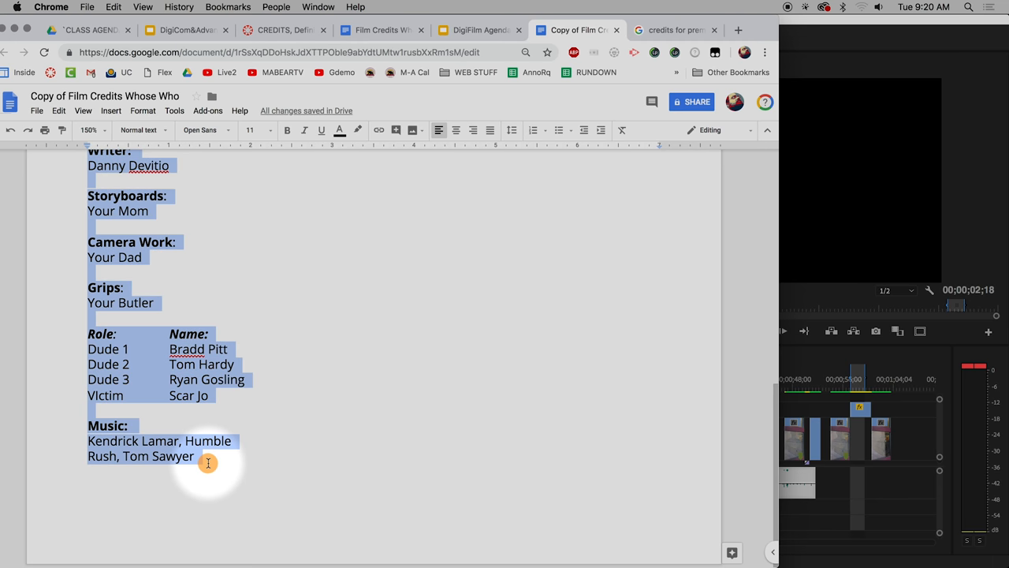
pyautogui.press('cmd+c')
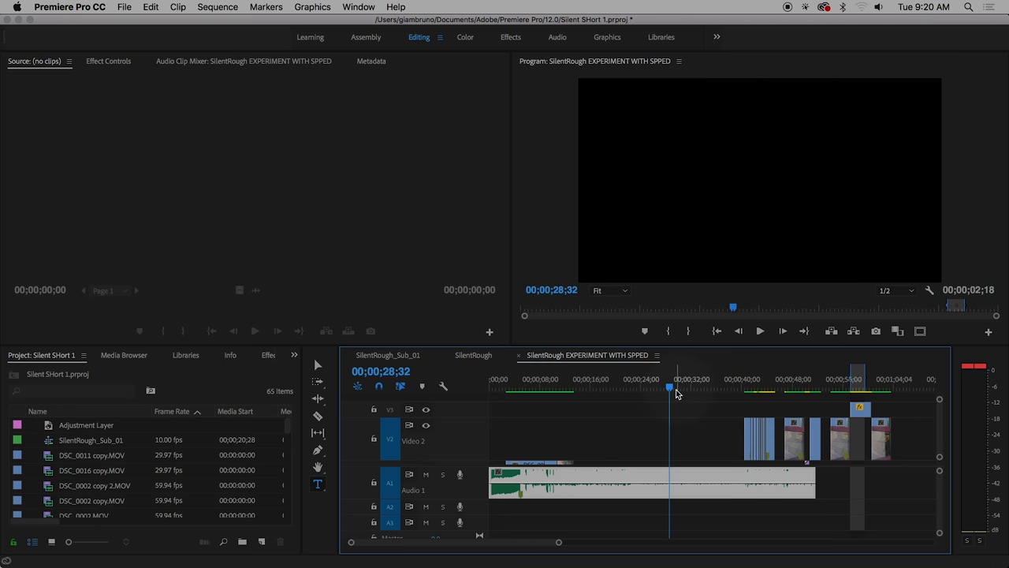
# Paste the credits into a new Type Tool text box in the Program Monitor and preview it
pyautogui.click(637, 379)
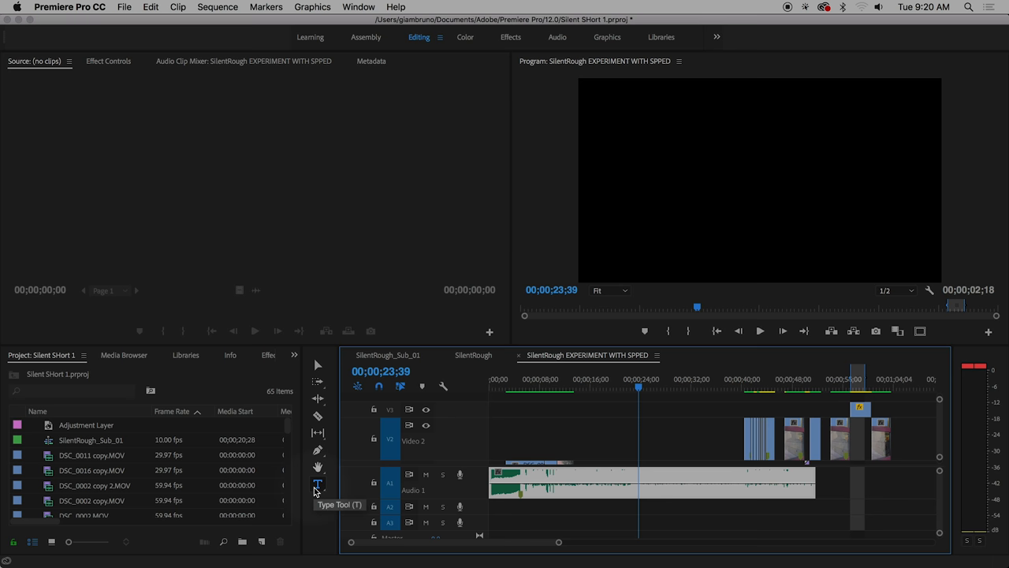
pyautogui.click(318, 484)
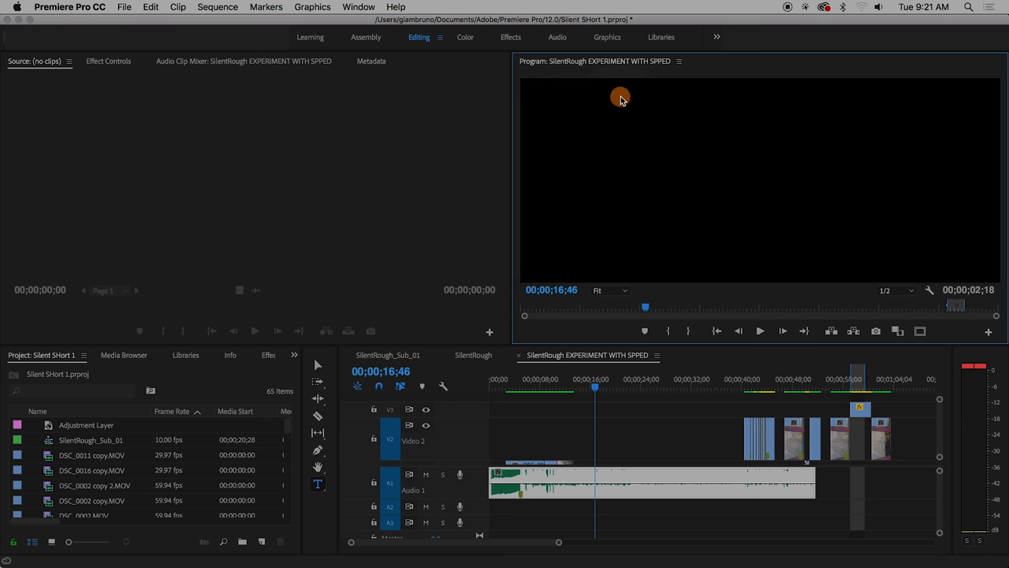
pyautogui.click(652, 482)
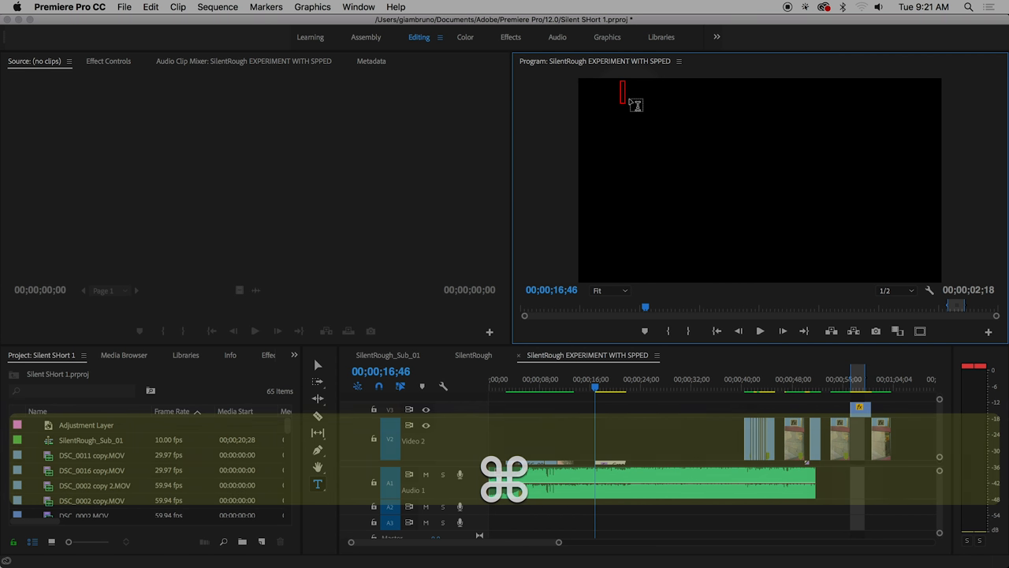
pyautogui.press('cmd+v')
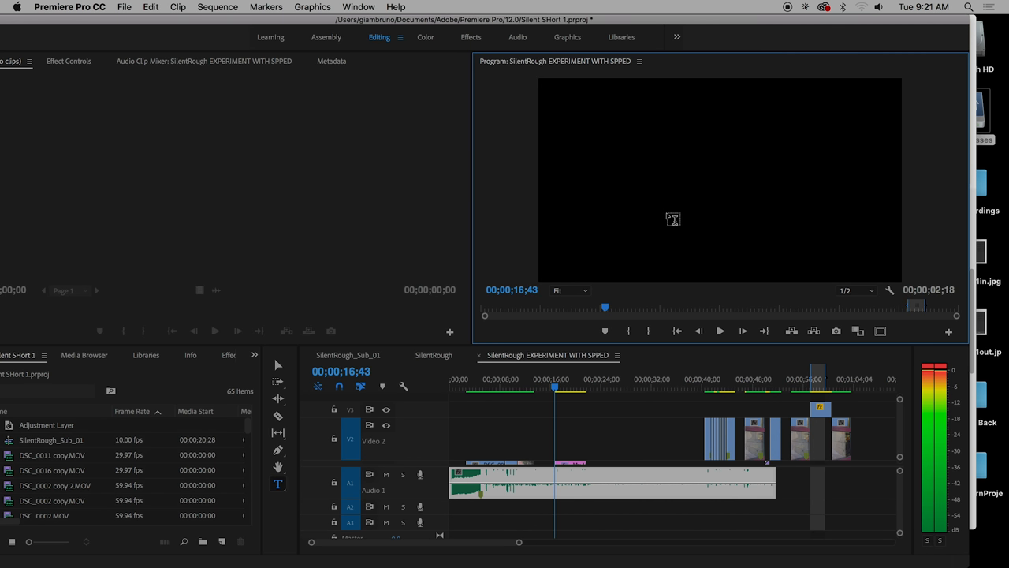
pyautogui.moveTo(555, 391); pyautogui.dragTo(564, 391)
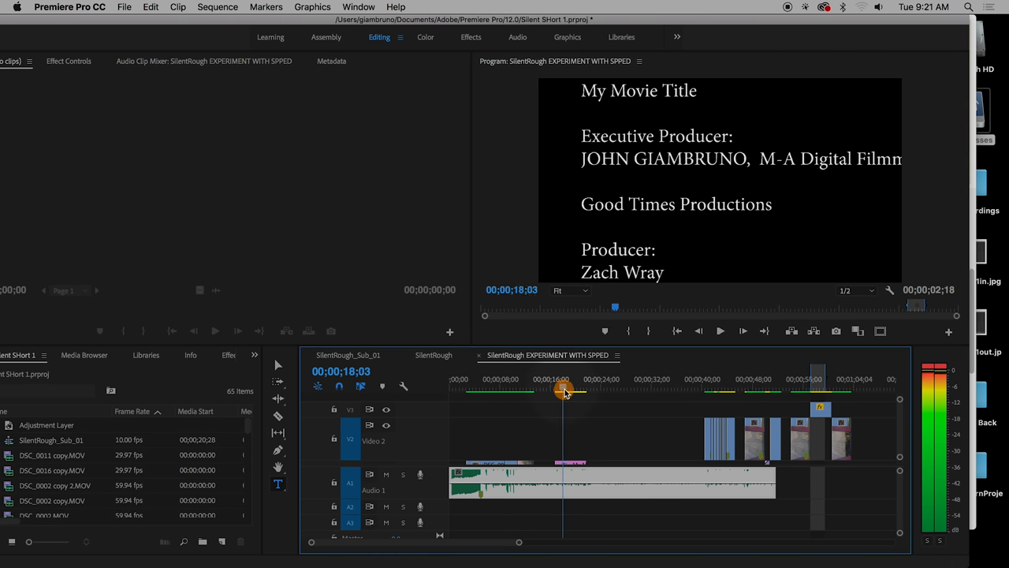
pyautogui.moveTo(564, 391); pyautogui.dragTo(570, 391)
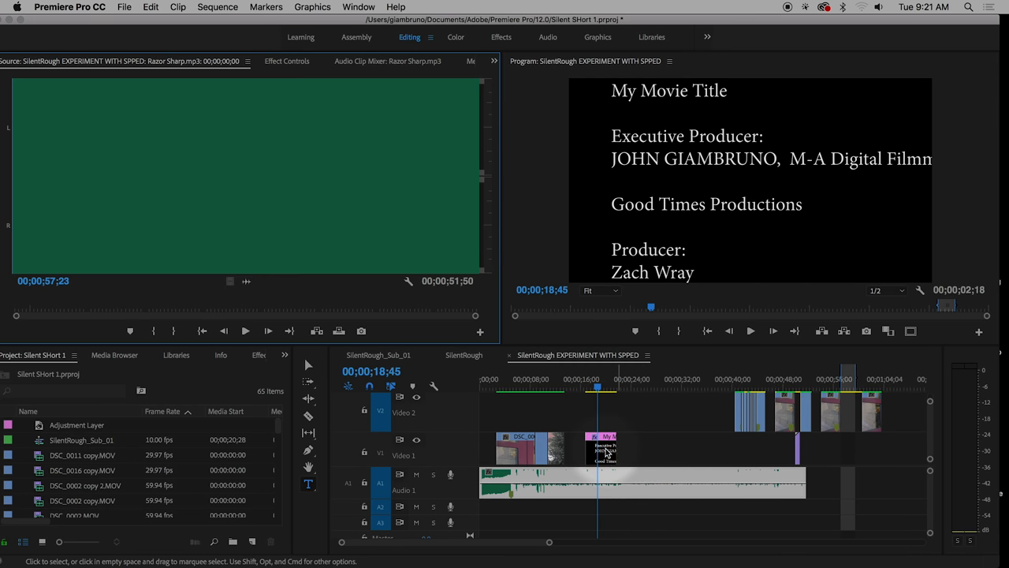
# Select all credits text, set its font size around 68 and right-align it in the frame
pyautogui.click(287, 60)
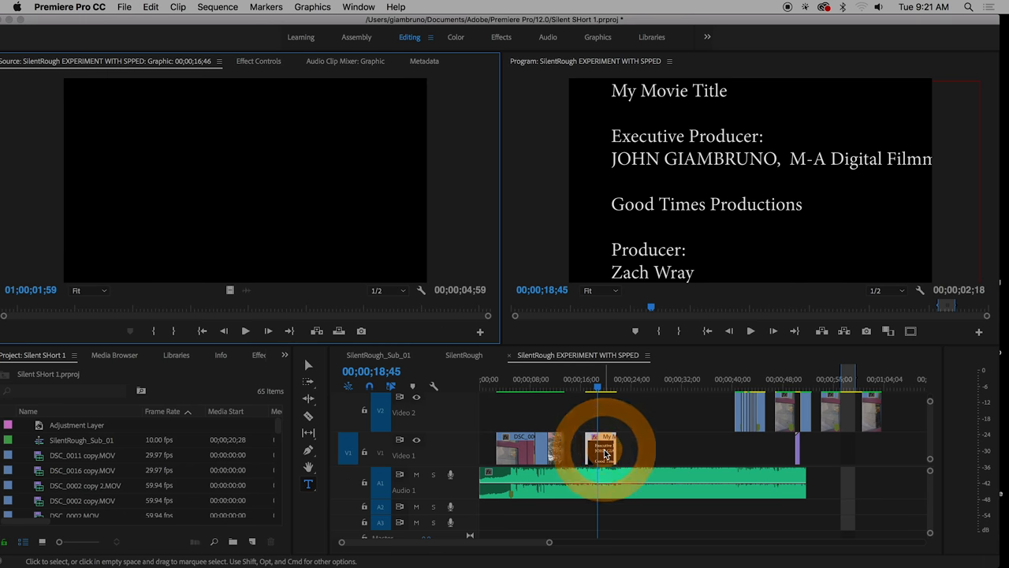
pyautogui.click(601, 448)
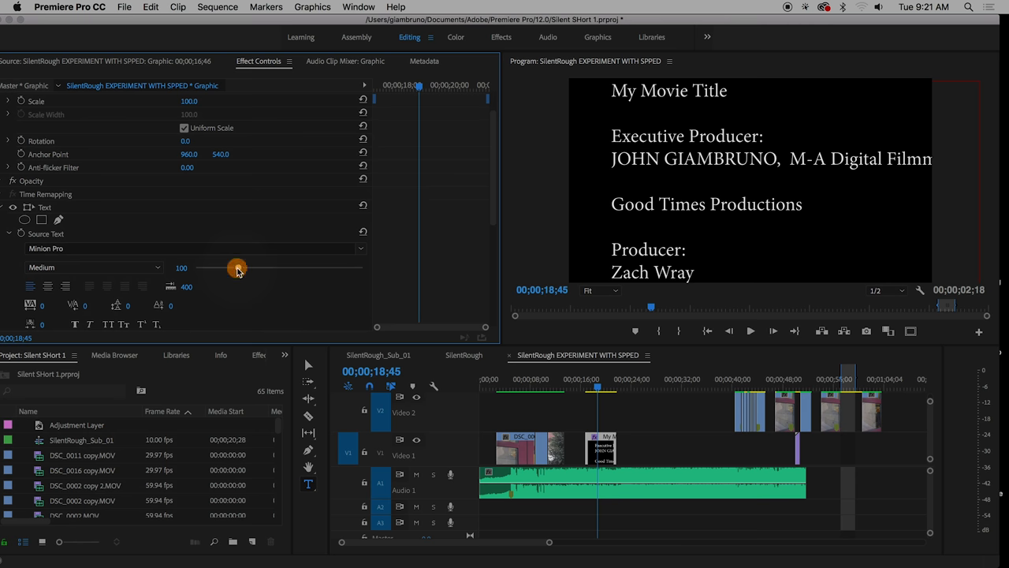
pyautogui.moveTo(237, 268); pyautogui.dragTo(223, 268)
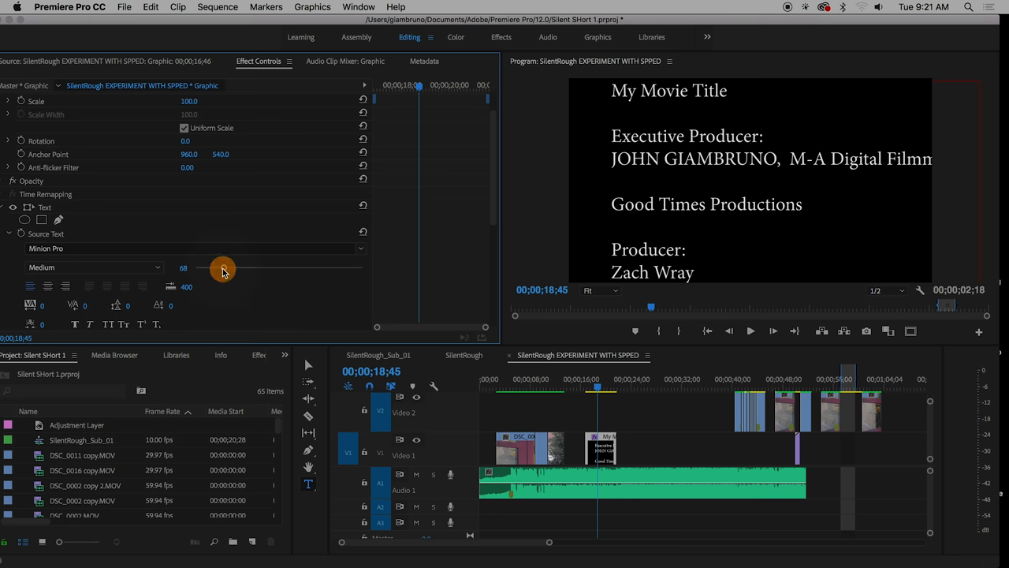
pyautogui.moveTo(224, 269); pyautogui.dragTo(221, 268)
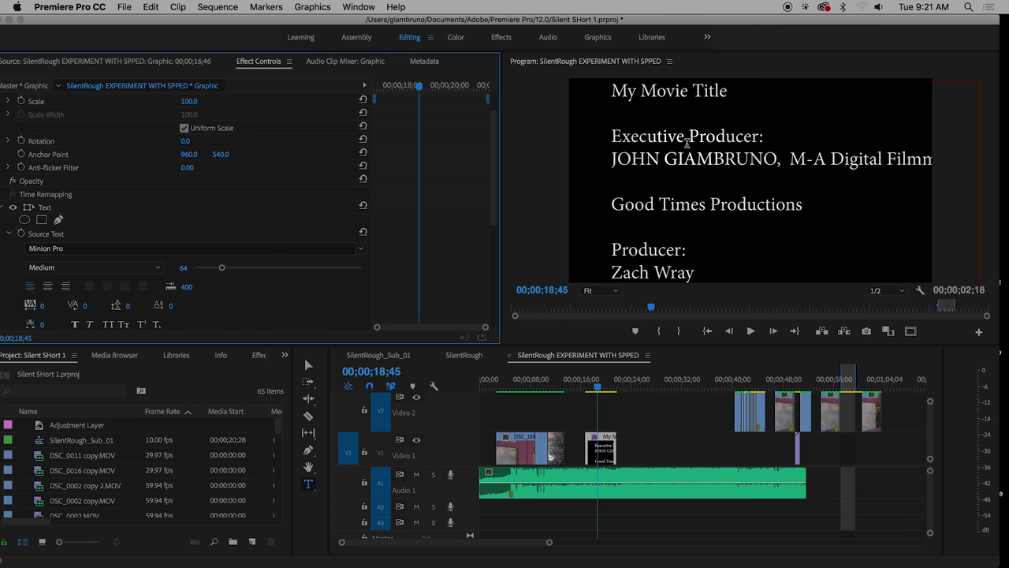
pyautogui.press('cmd+a')
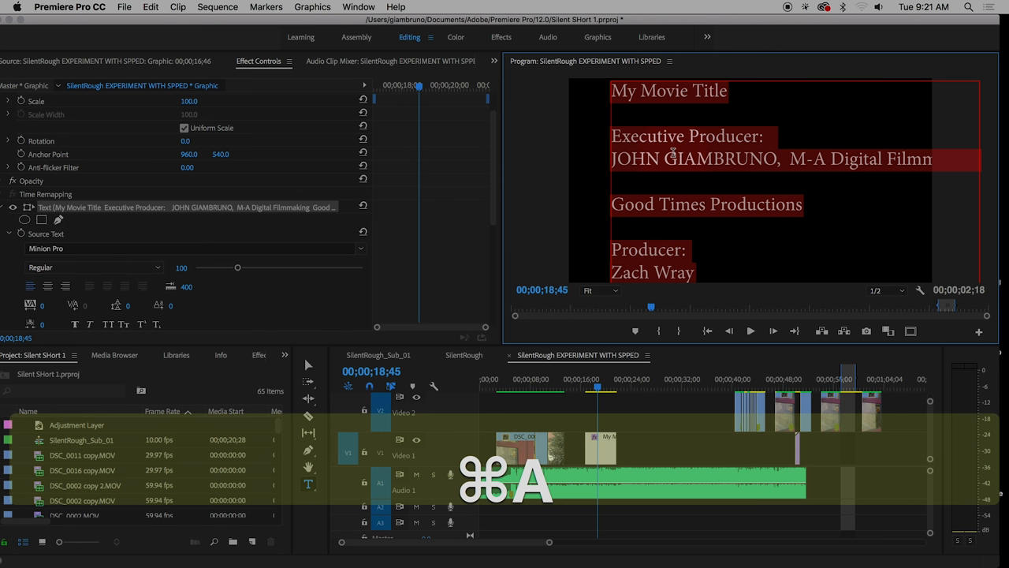
pyautogui.moveTo(237, 268); pyautogui.dragTo(236, 268)
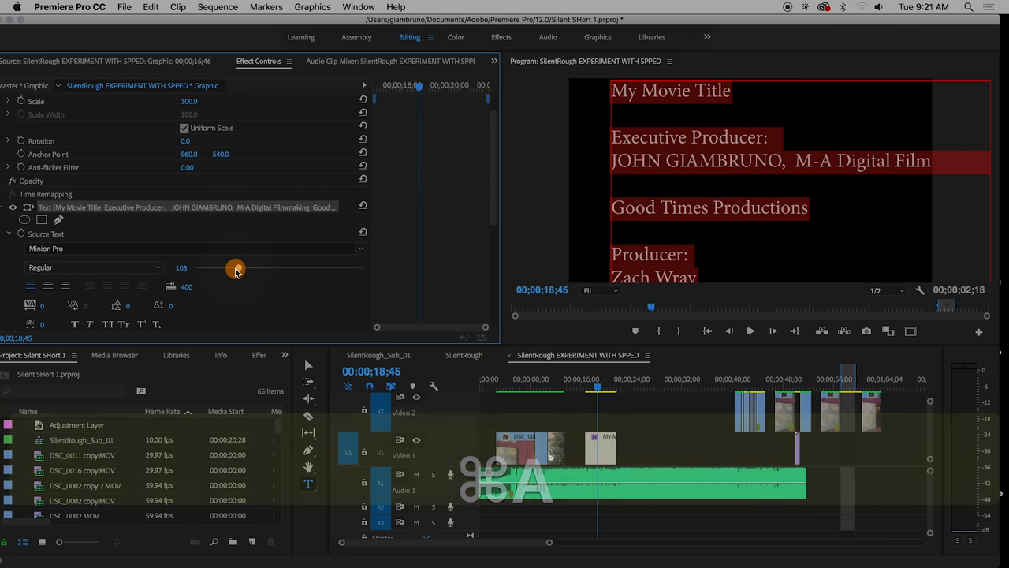
pyautogui.moveTo(236, 268); pyautogui.dragTo(227, 268)
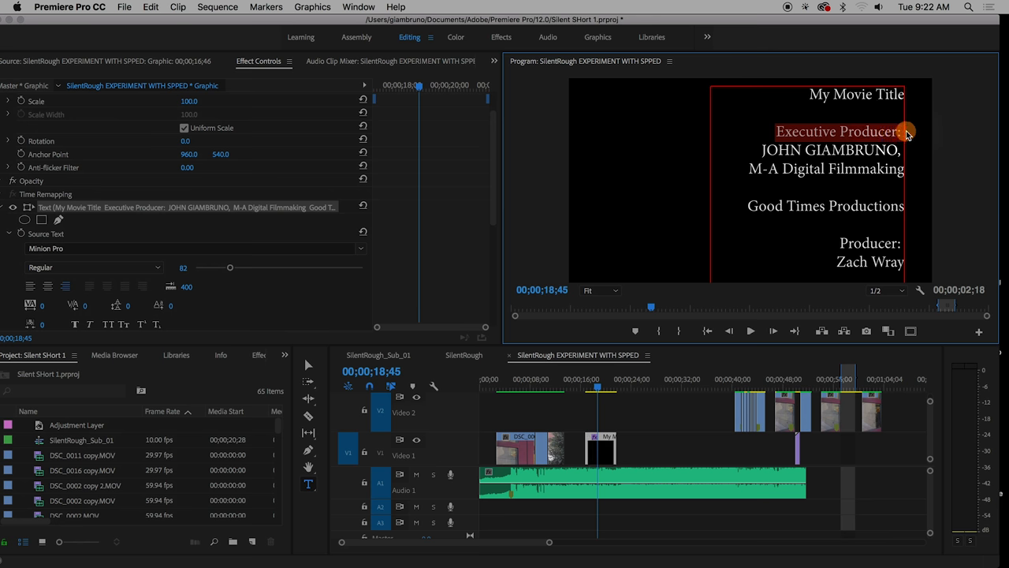
pyautogui.moveTo(35, 315)
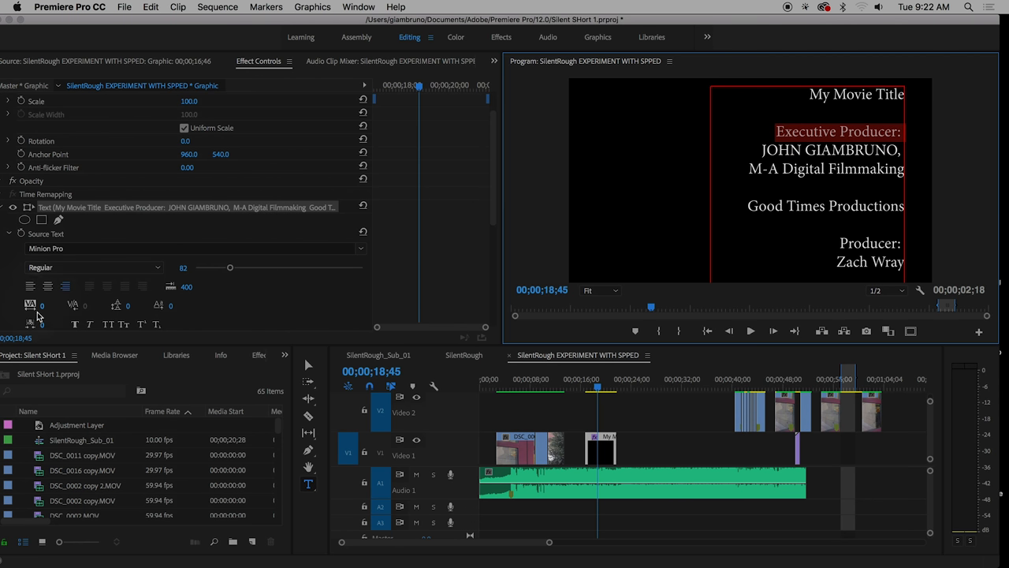
# Keep Regular weight and switch all credits text from Minion Pro to the Sathu typeface
pyautogui.click(93, 267)
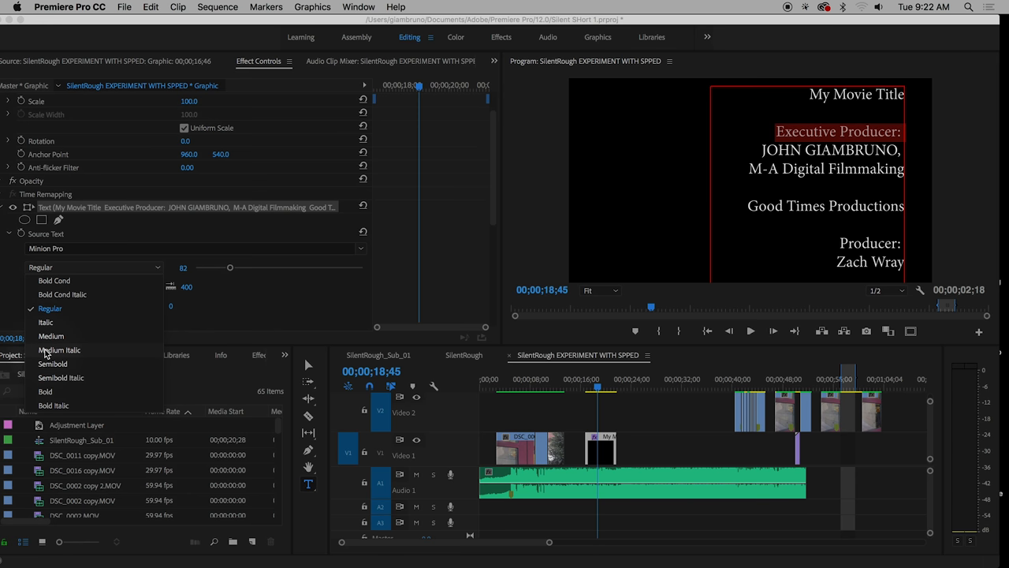
pyautogui.click(50, 336)
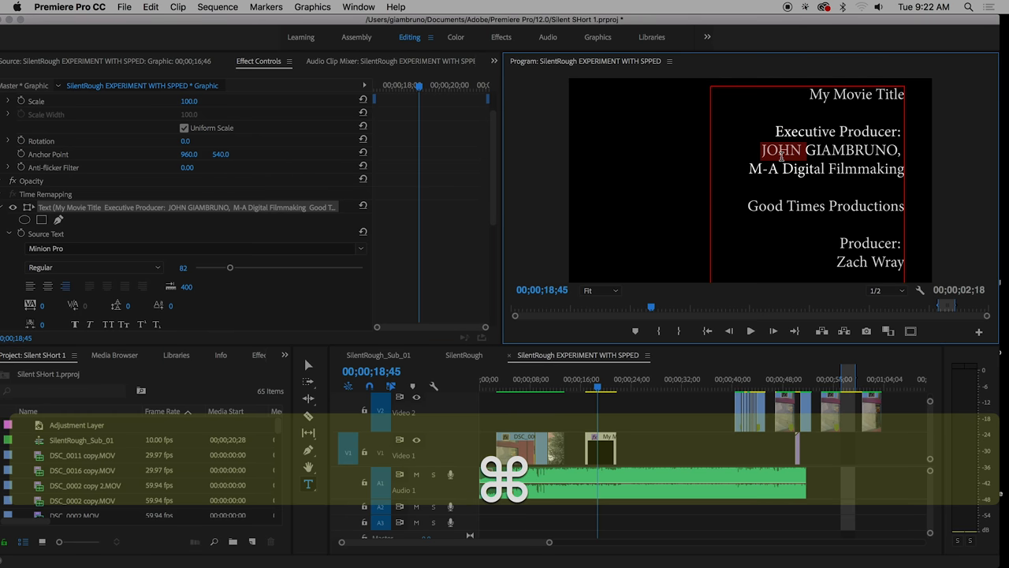
pyautogui.press('cmd+a')
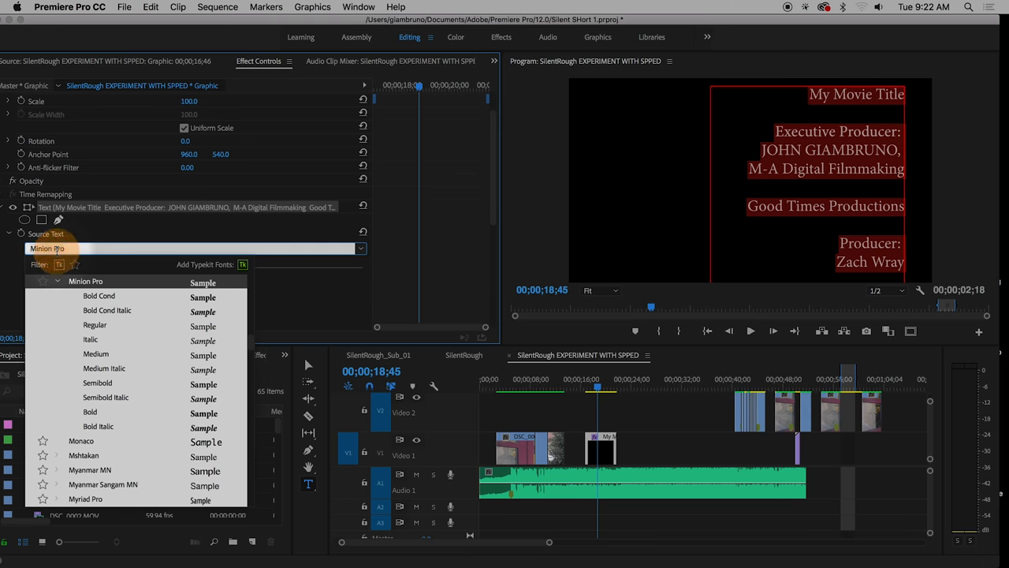
pyautogui.scroll(-3)
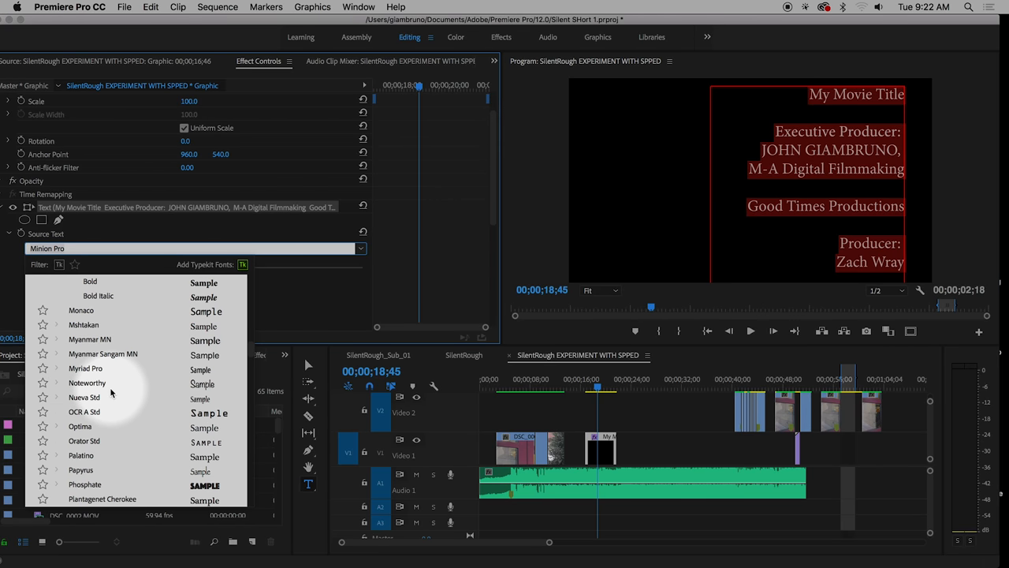
pyautogui.scroll(-3)
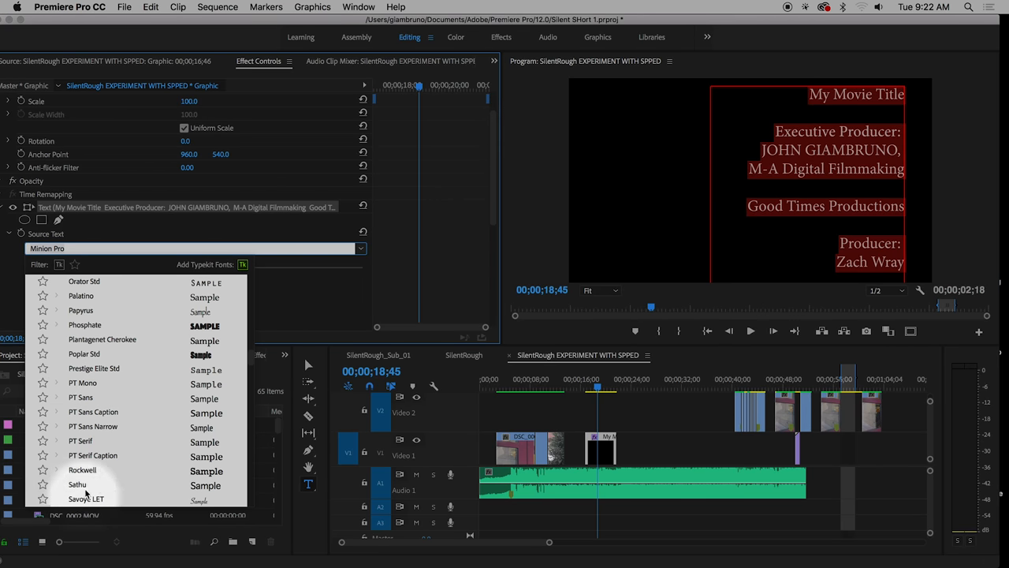
pyautogui.click(77, 484)
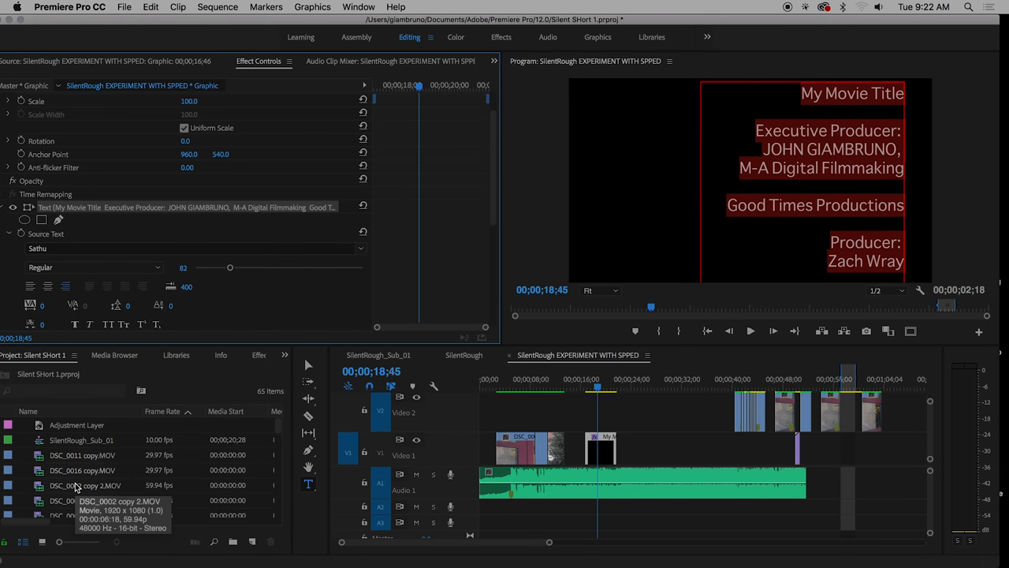
pyautogui.scroll(-3)
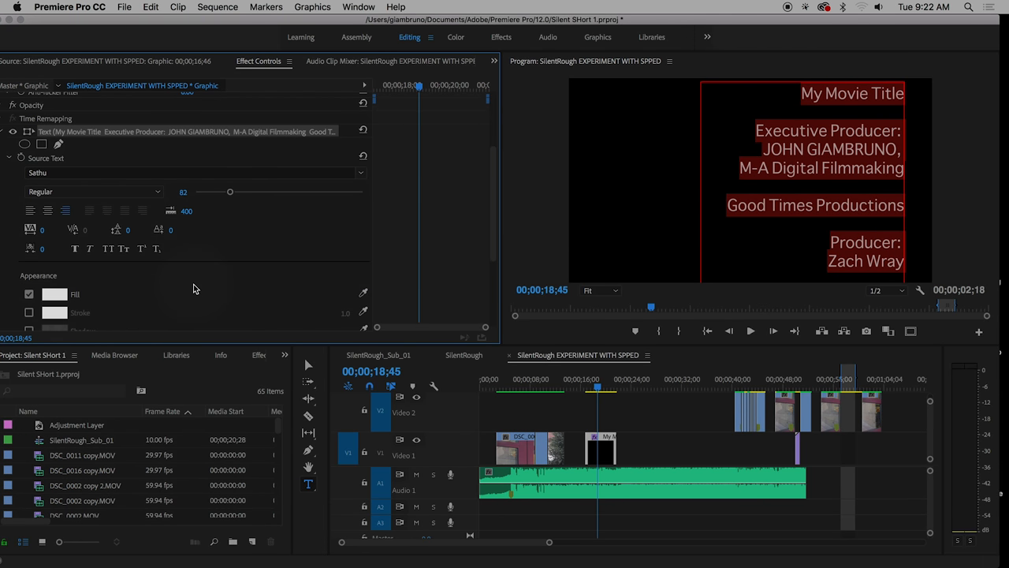
pyautogui.click(53, 295)
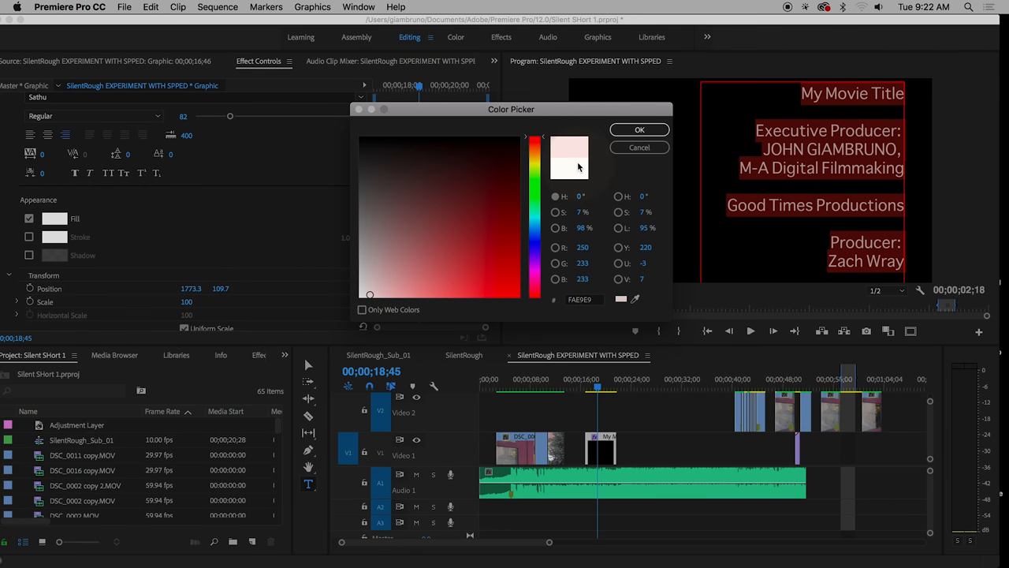
pyautogui.click(536, 166)
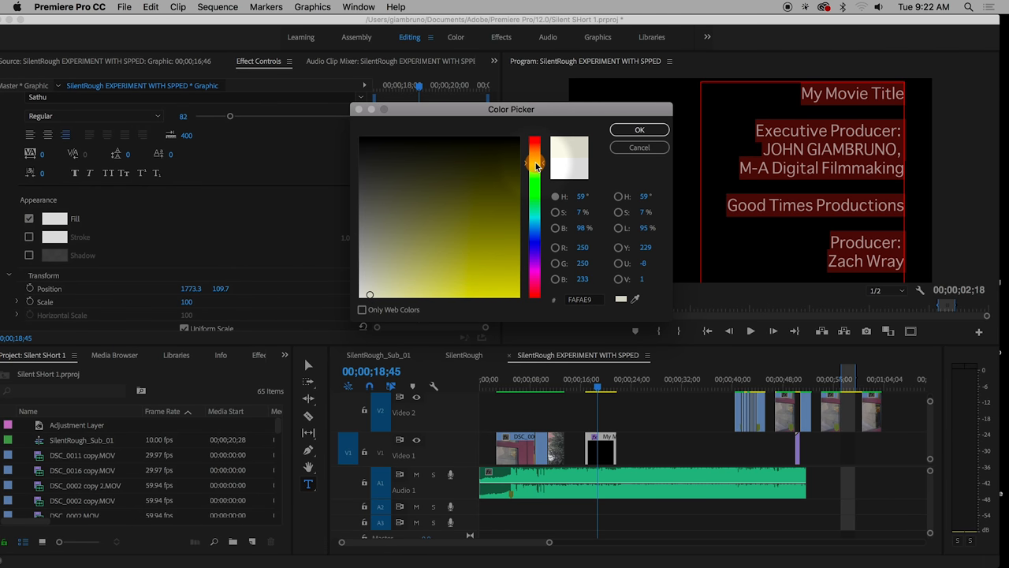
pyautogui.click(389, 290)
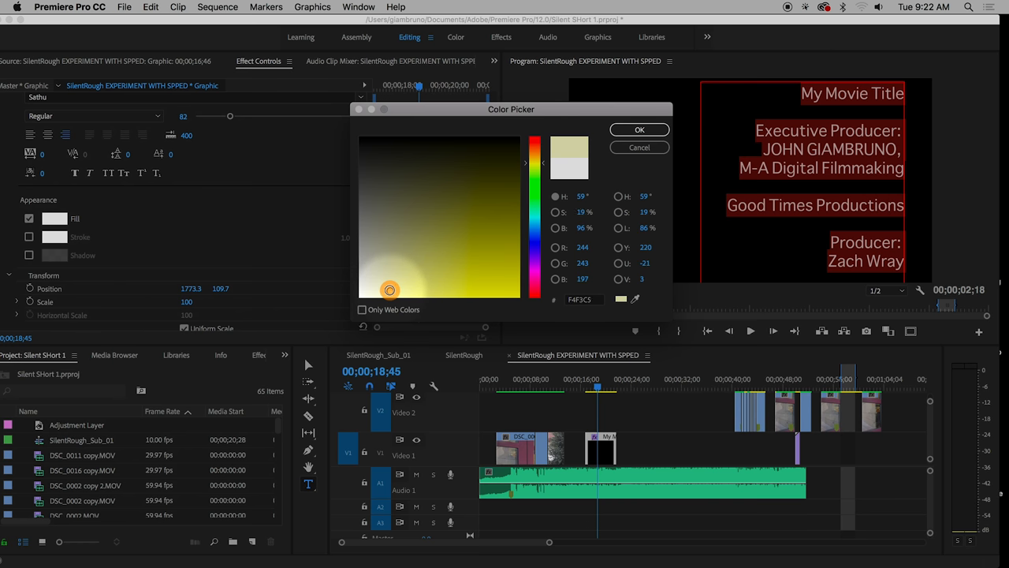
pyautogui.click(640, 129)
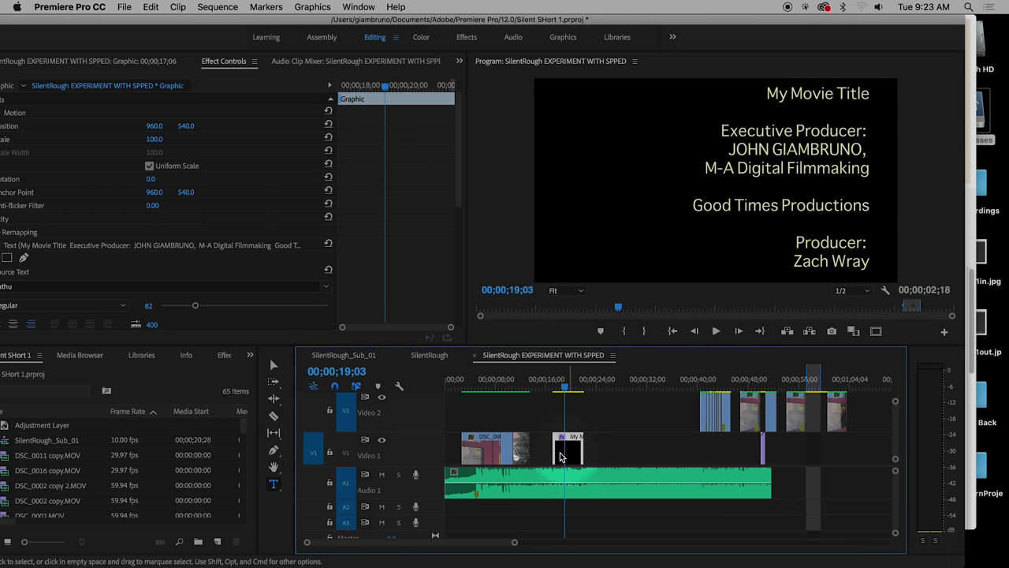
# Show the Essential Graphics panel from the Window menu for the credits graphic
pyautogui.click(567, 449)
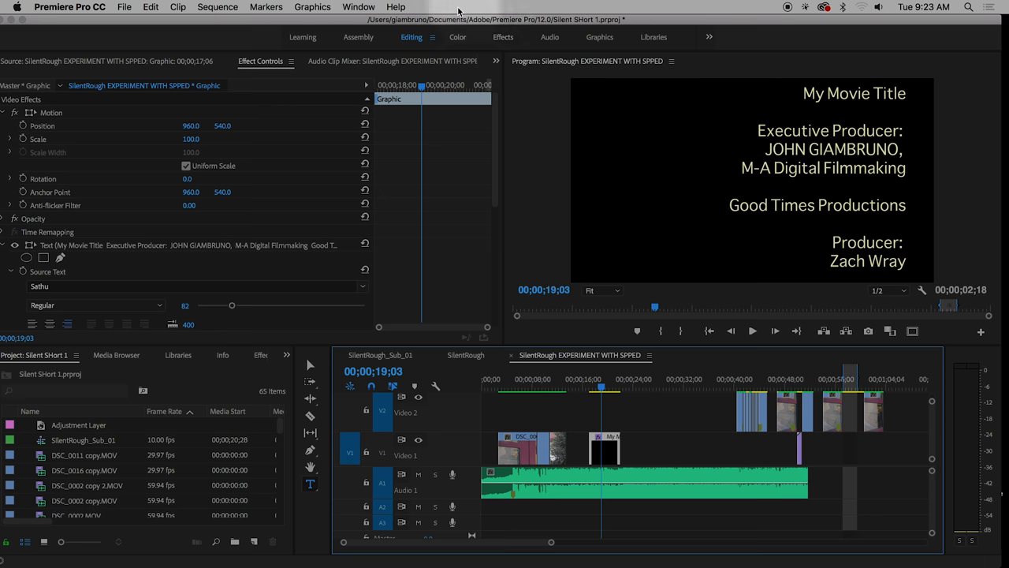
pyautogui.click(358, 6)
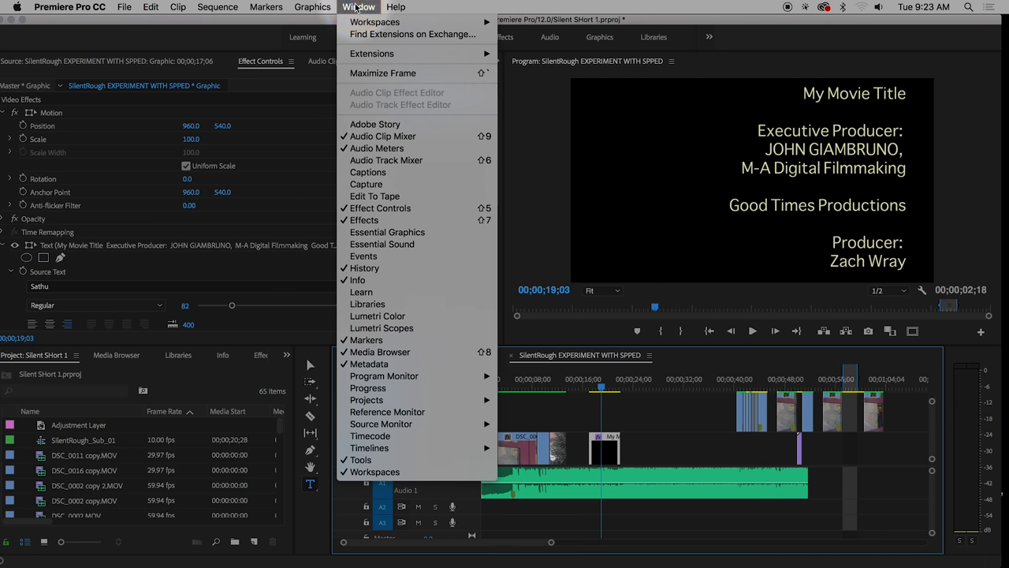
pyautogui.moveTo(388, 232)
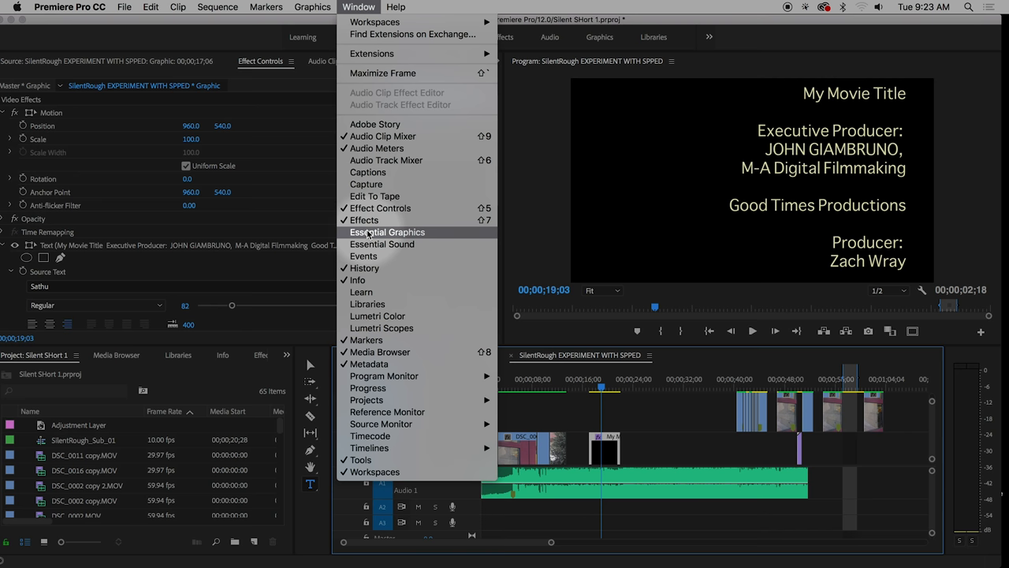
pyautogui.click(387, 232)
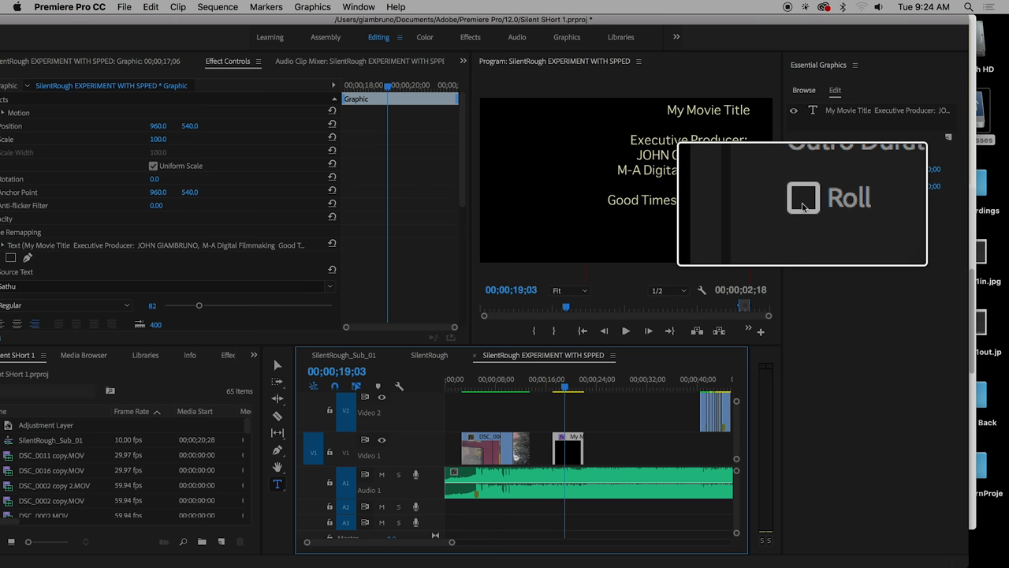
# Enable Roll on the credits graphic and play back the upward-scrolling credits
pyautogui.click(802, 199)
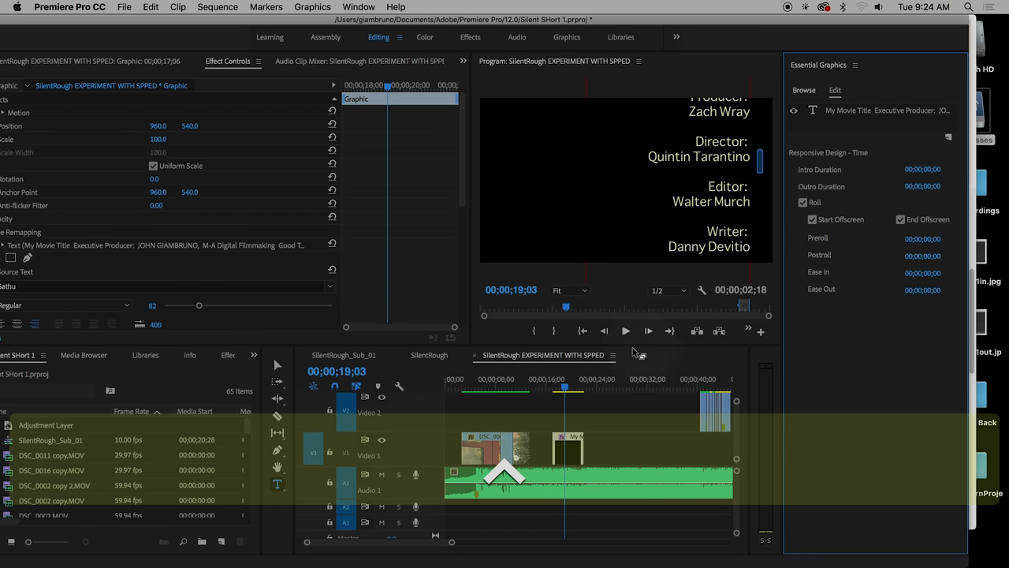
pyautogui.press('space')
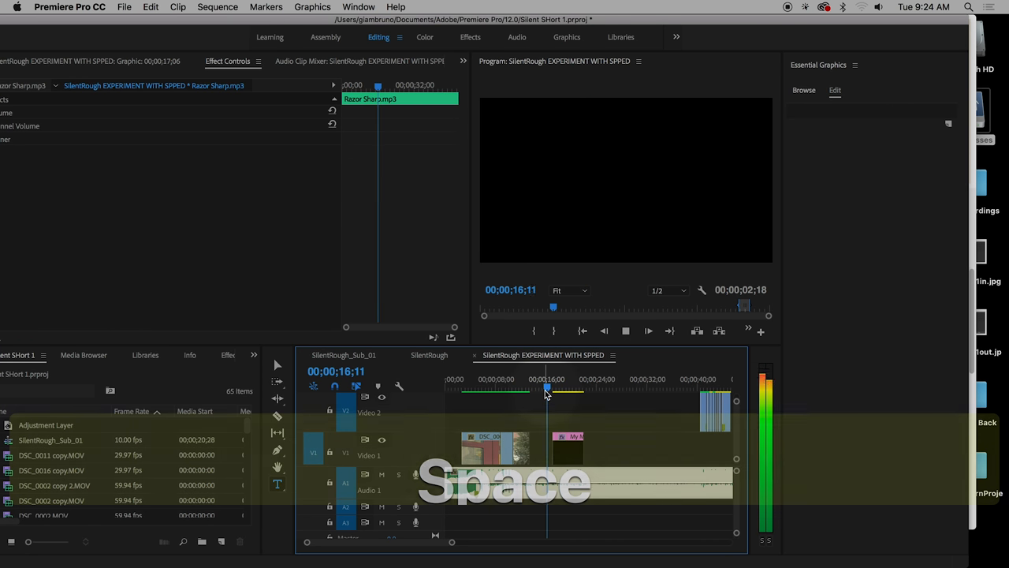
pyautogui.press('space')
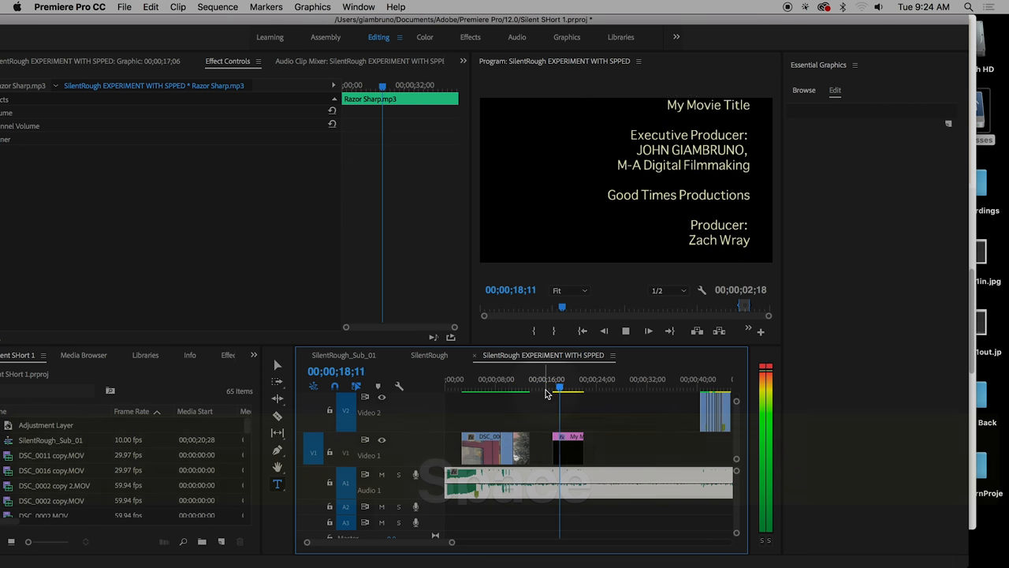
pyautogui.press('space')
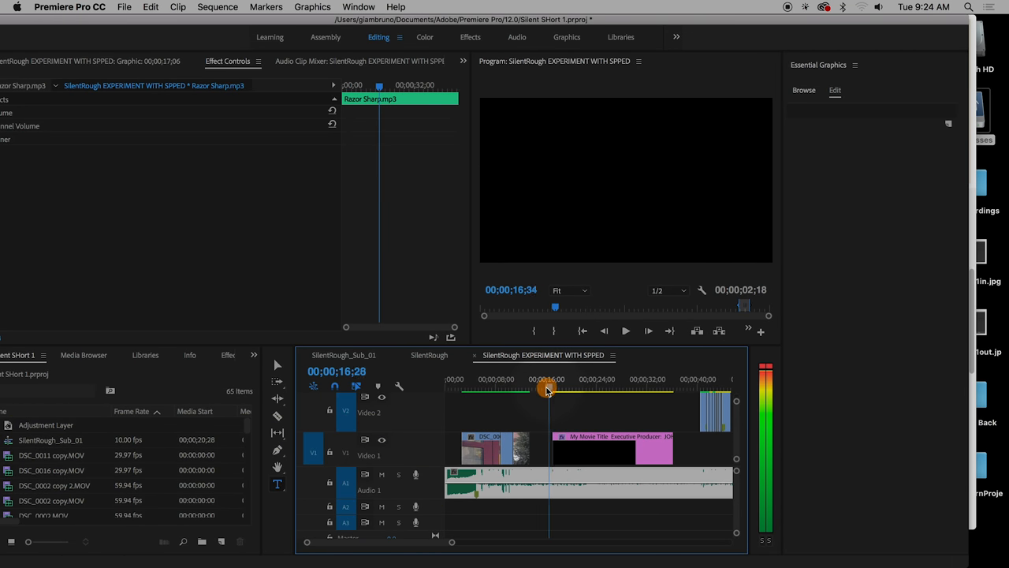
pyautogui.press('space')
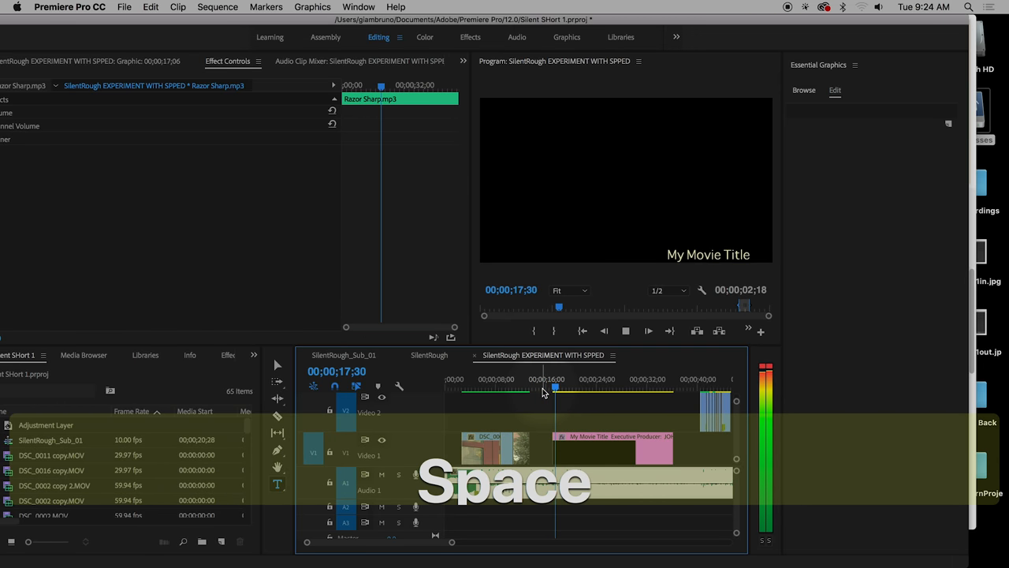
pyautogui.press('space')
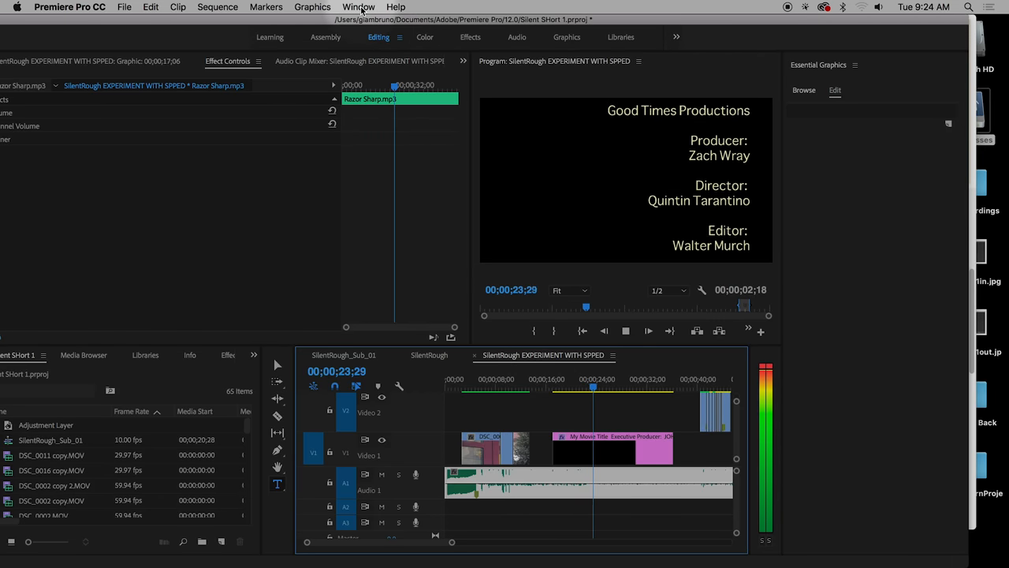
pyautogui.click(360, 7)
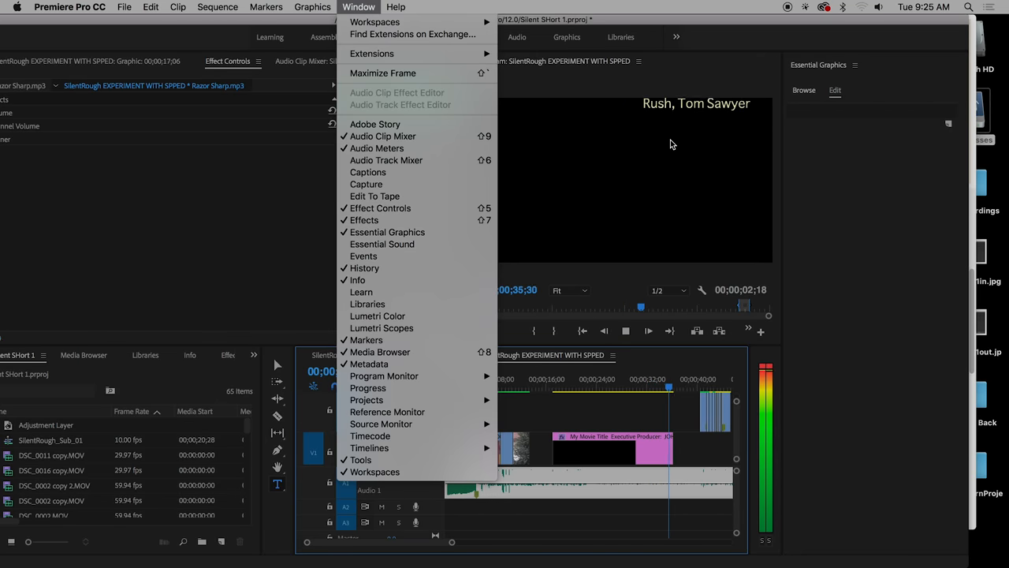
pyautogui.press('space')
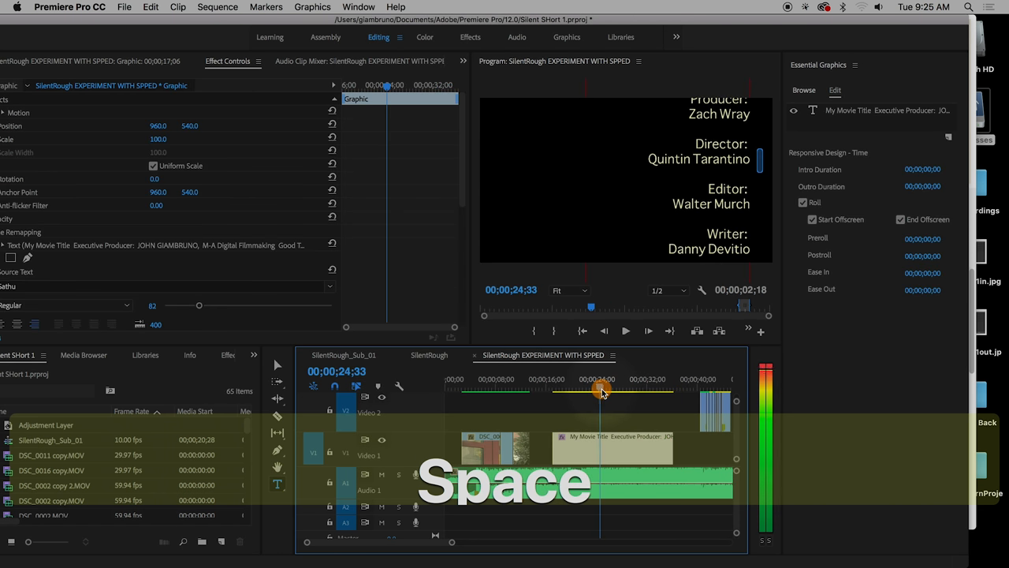
pyautogui.press('space')
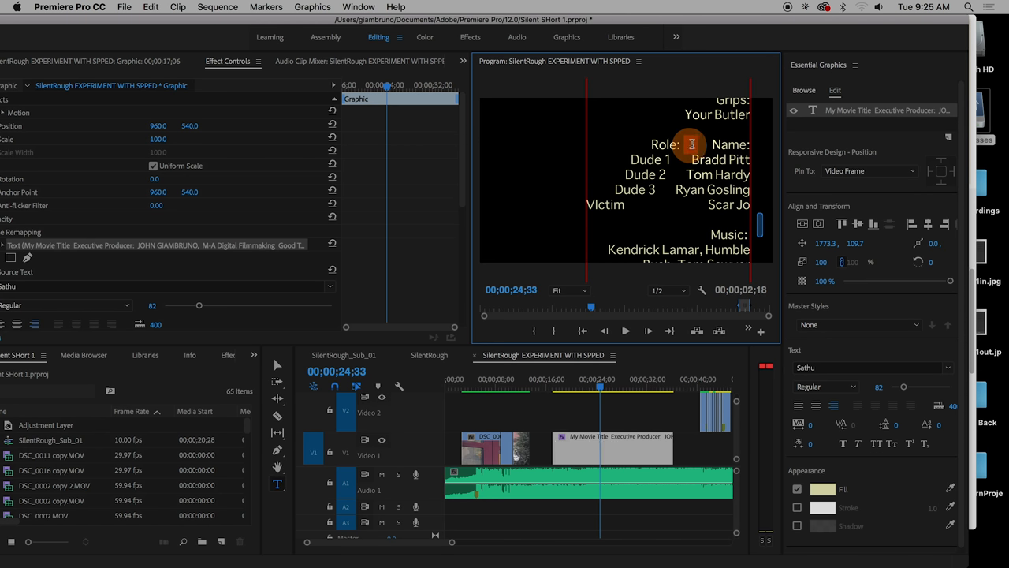
pyautogui.press('space')
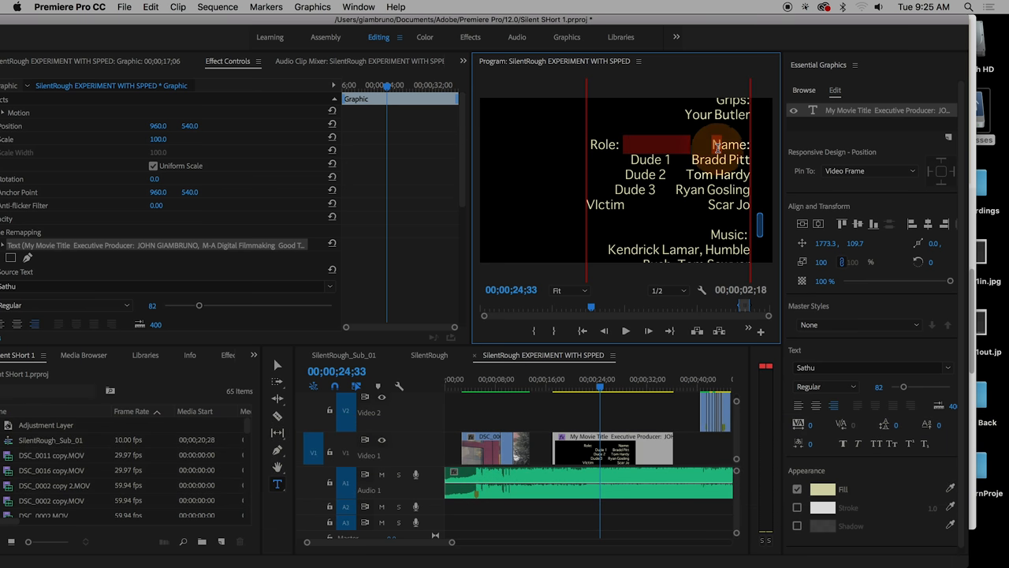
pyautogui.moveTo(600, 386); pyautogui.dragTo(596, 386)
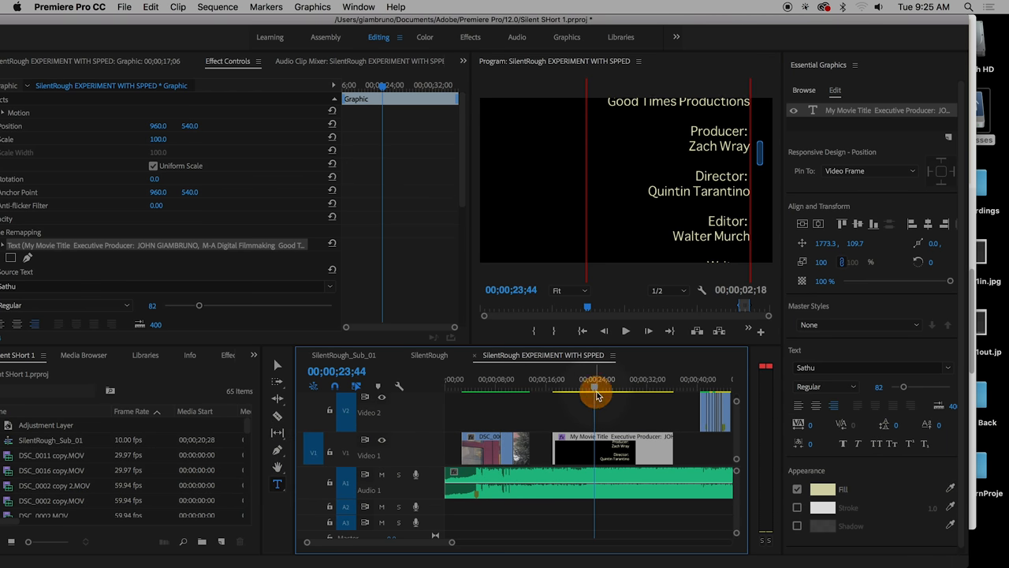
pyautogui.moveTo(596, 391); pyautogui.dragTo(602, 391)
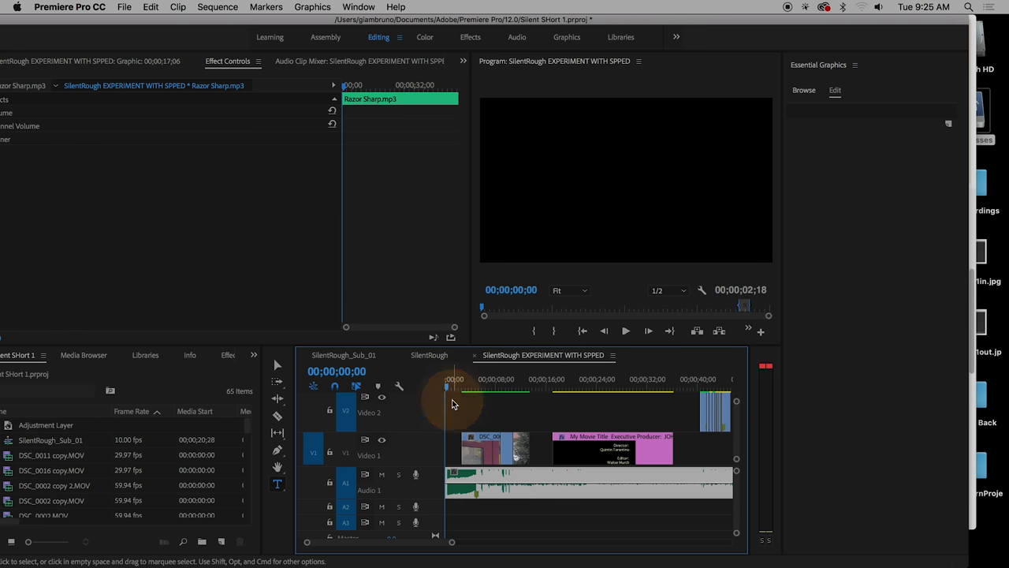
pyautogui.moveTo(524, 407)
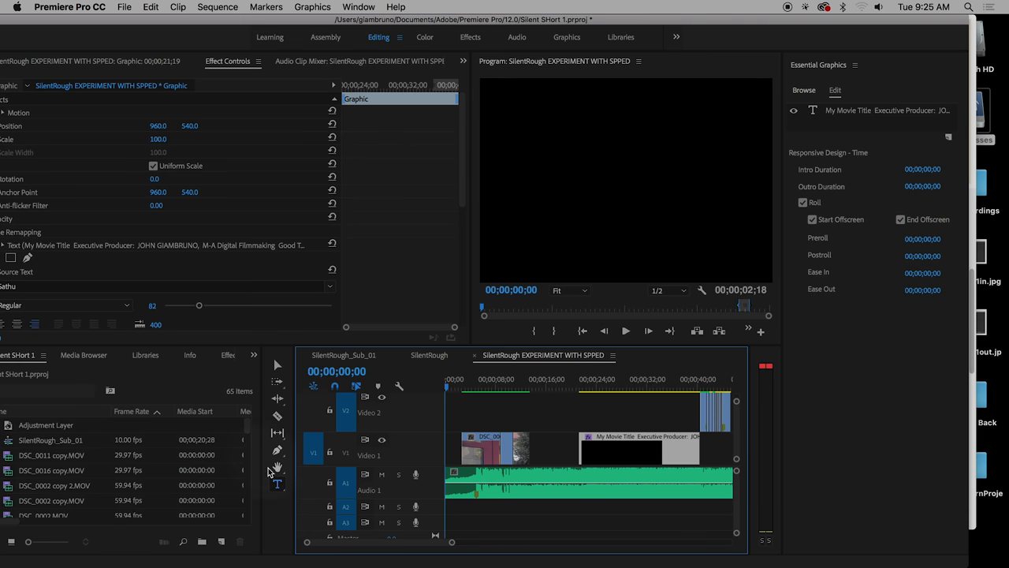
# Create a text layer near the frame's top left reading 'THE OPENING'
pyautogui.click(277, 486)
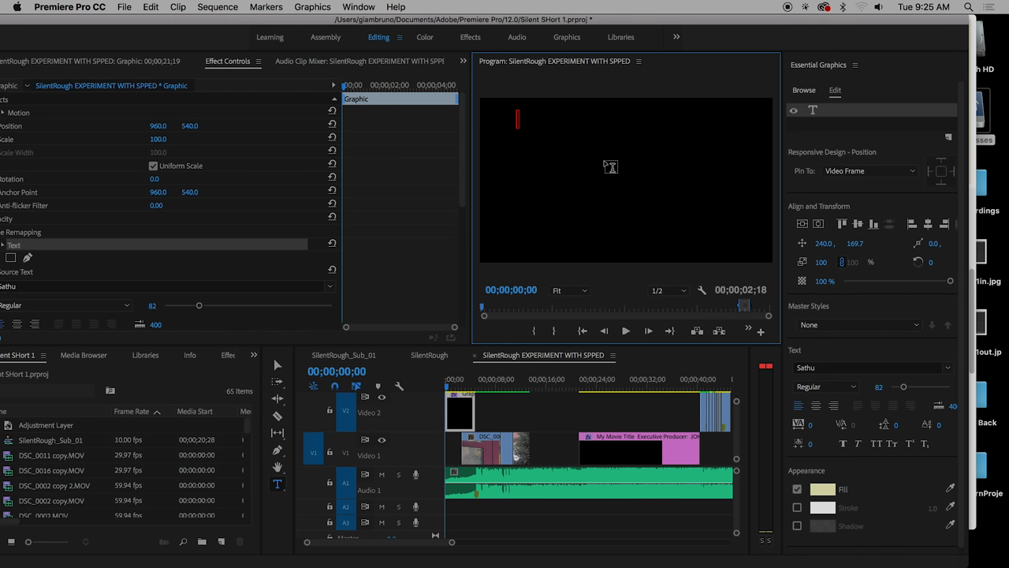
pyautogui.write('THE OPE')
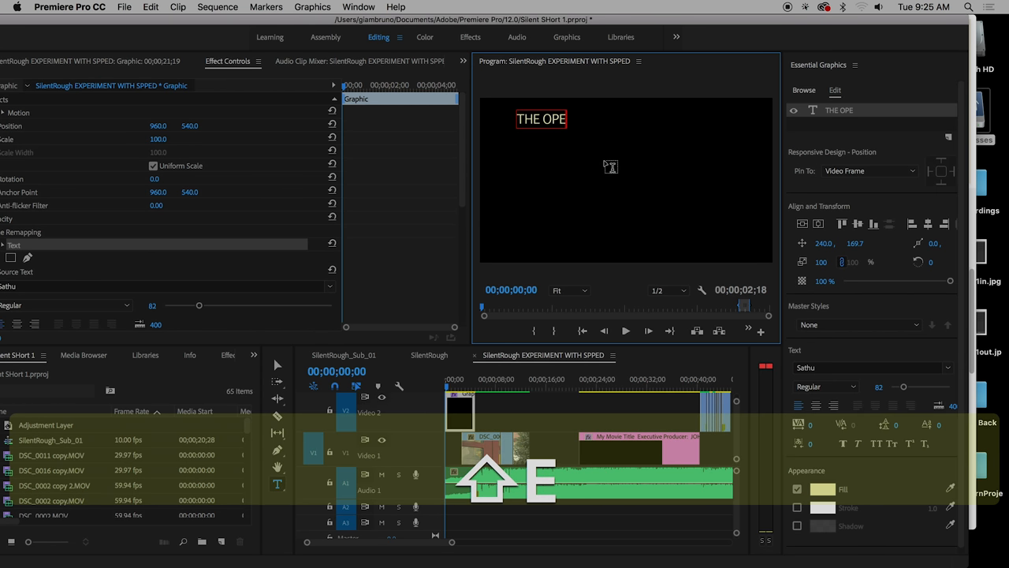
pyautogui.write('NING')
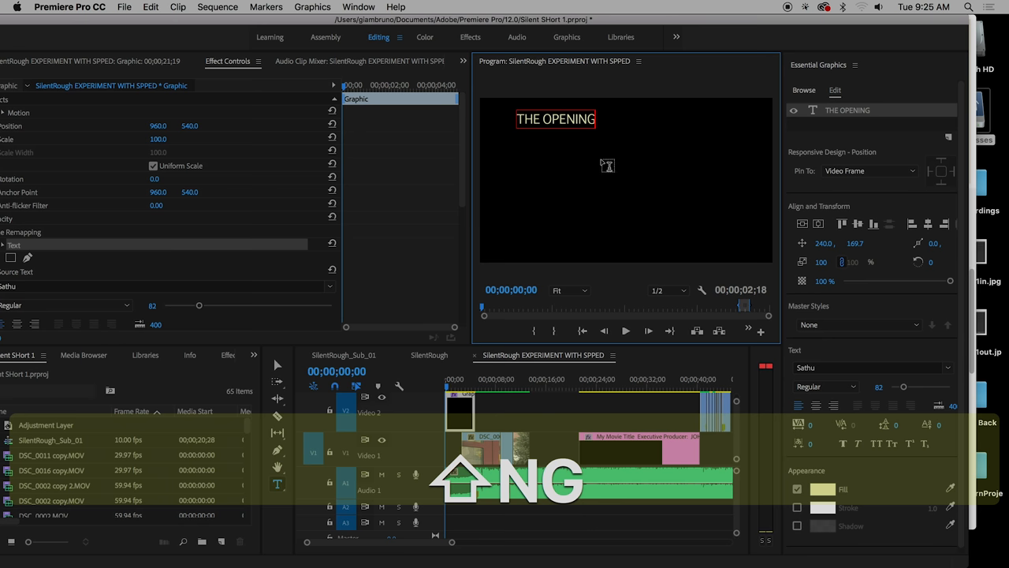
pyautogui.press('cmd+a')
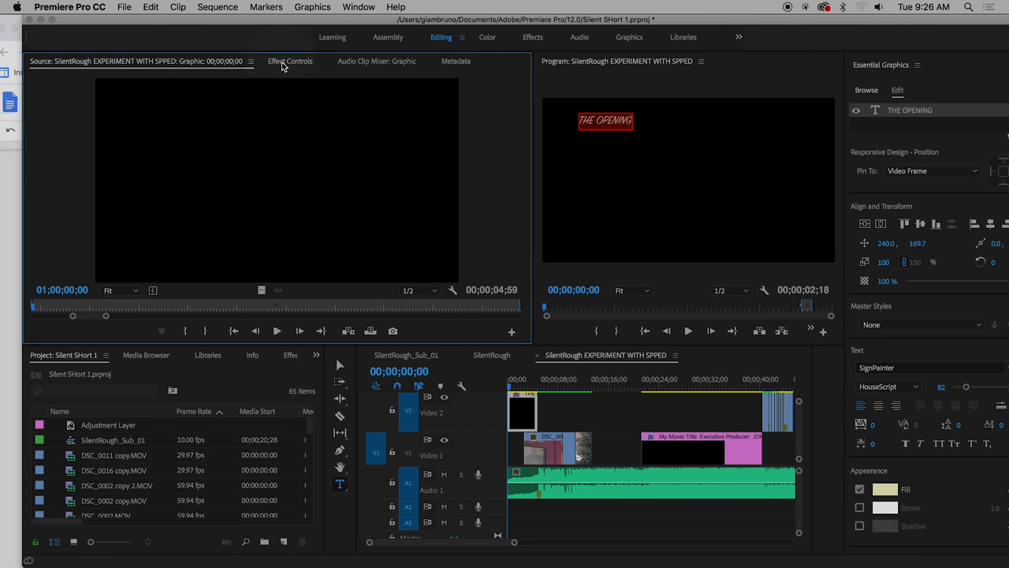
# Set THE OPENING title to the Phosphate typeface at font size 166
pyautogui.click(290, 60)
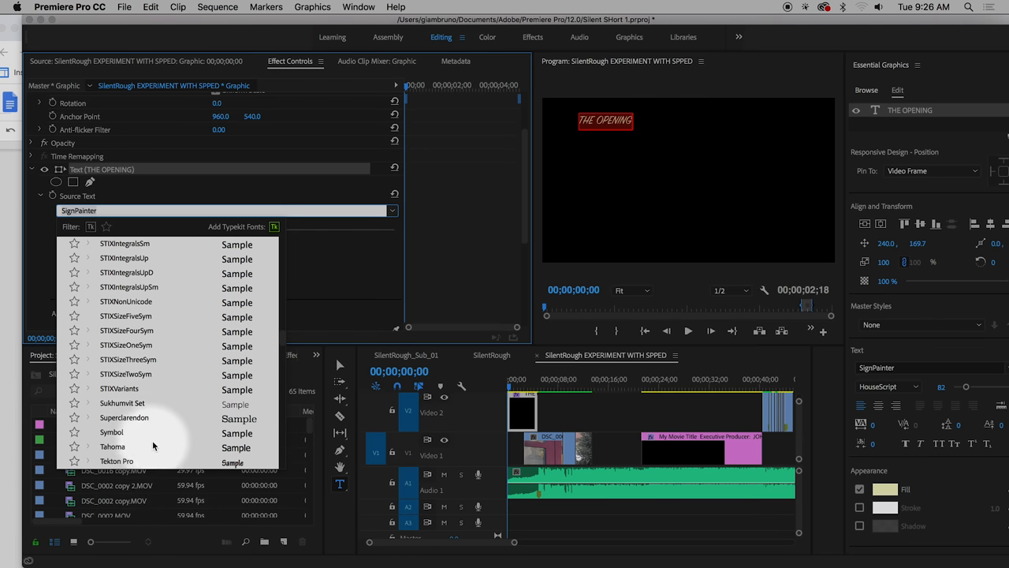
pyautogui.scroll(-3)
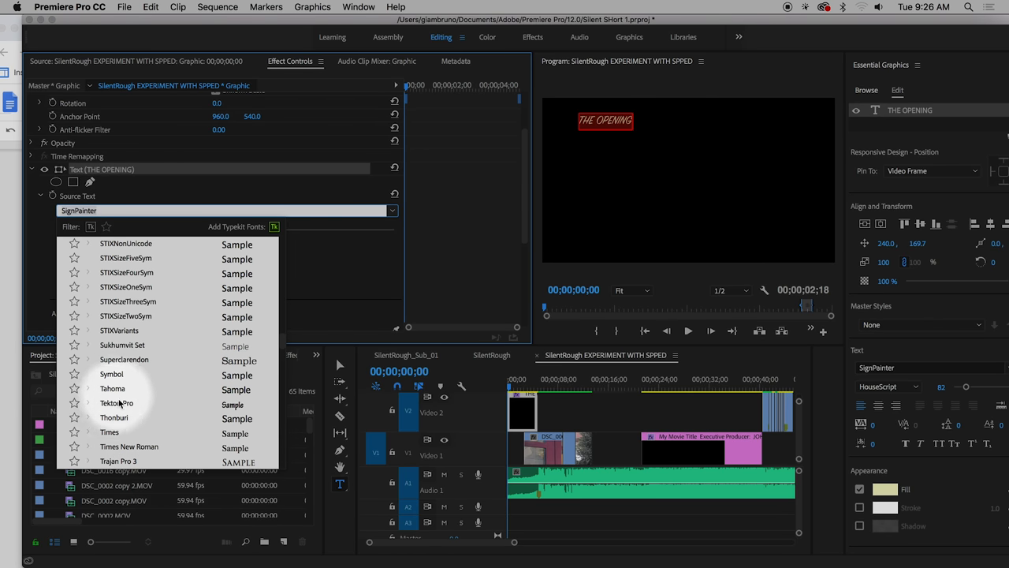
pyautogui.scroll(-3)
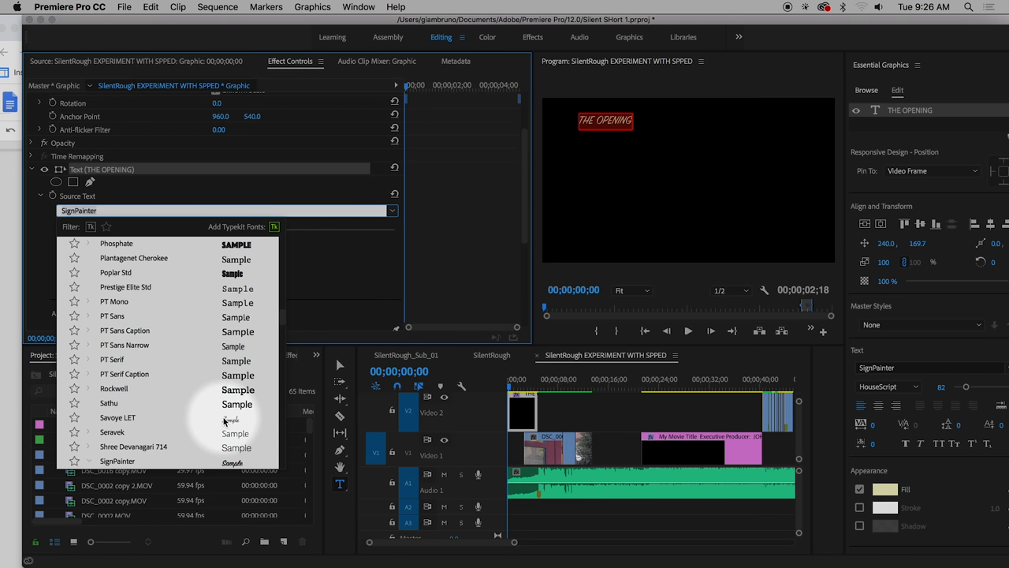
pyautogui.click(117, 243)
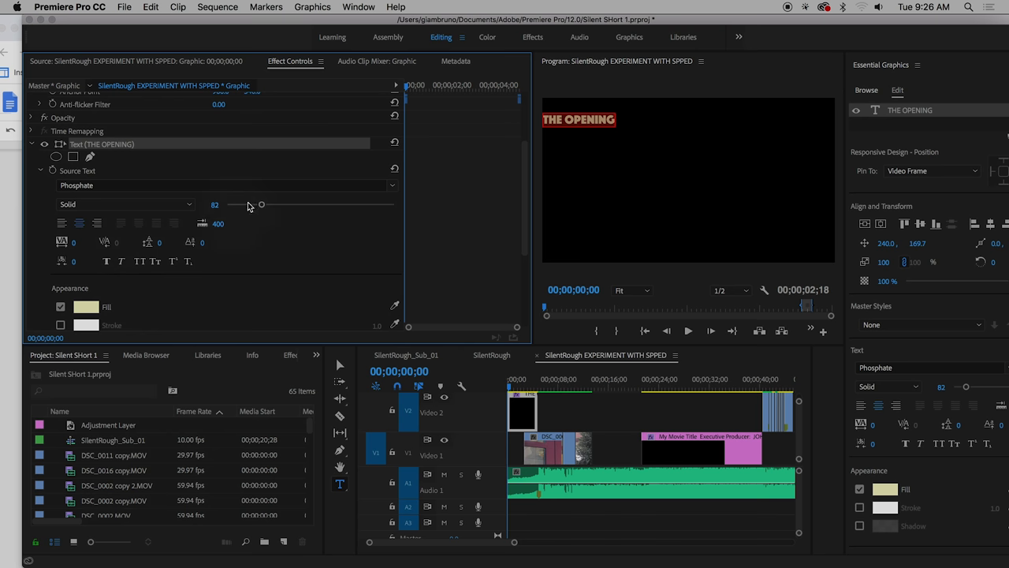
pyautogui.moveTo(261, 205); pyautogui.dragTo(297, 204)
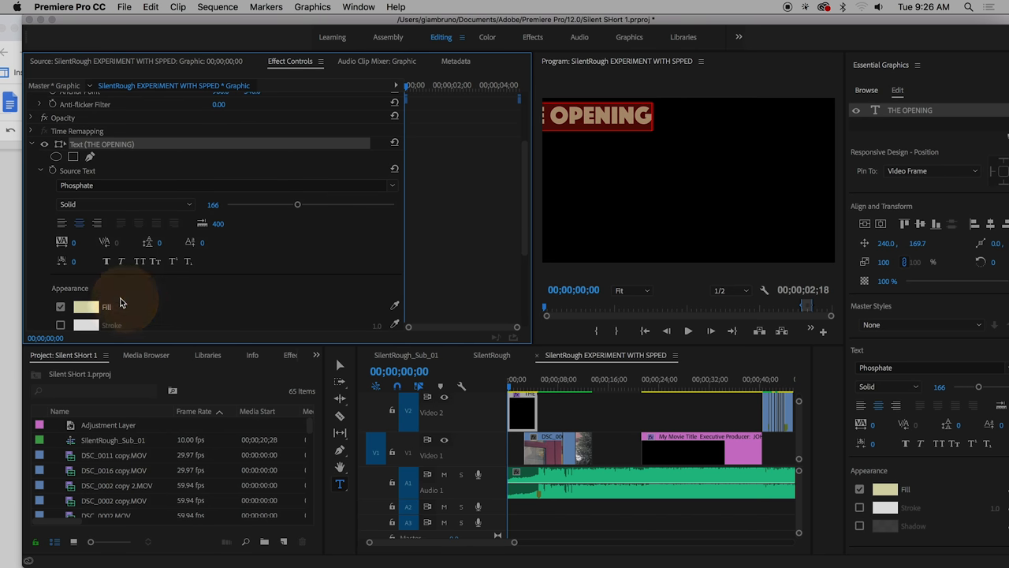
# Give the title a yellow fill and a red stroke outline
pyautogui.click(85, 306)
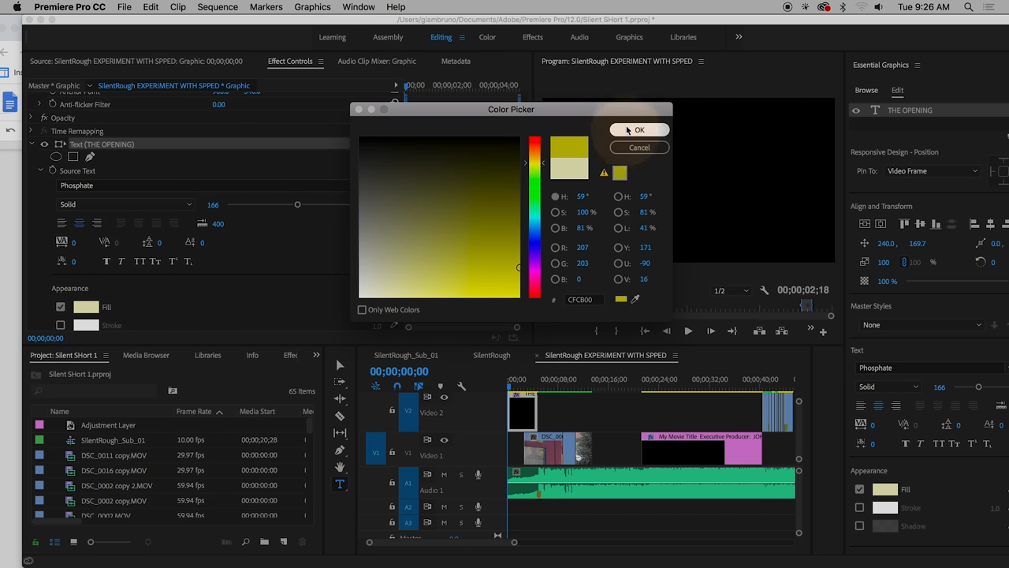
pyautogui.click(640, 130)
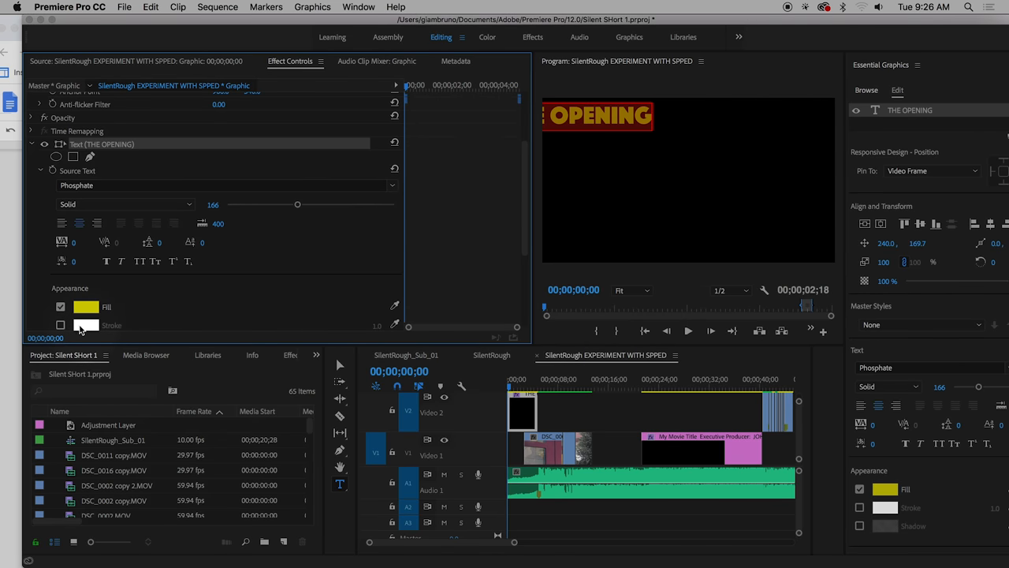
pyautogui.click(60, 324)
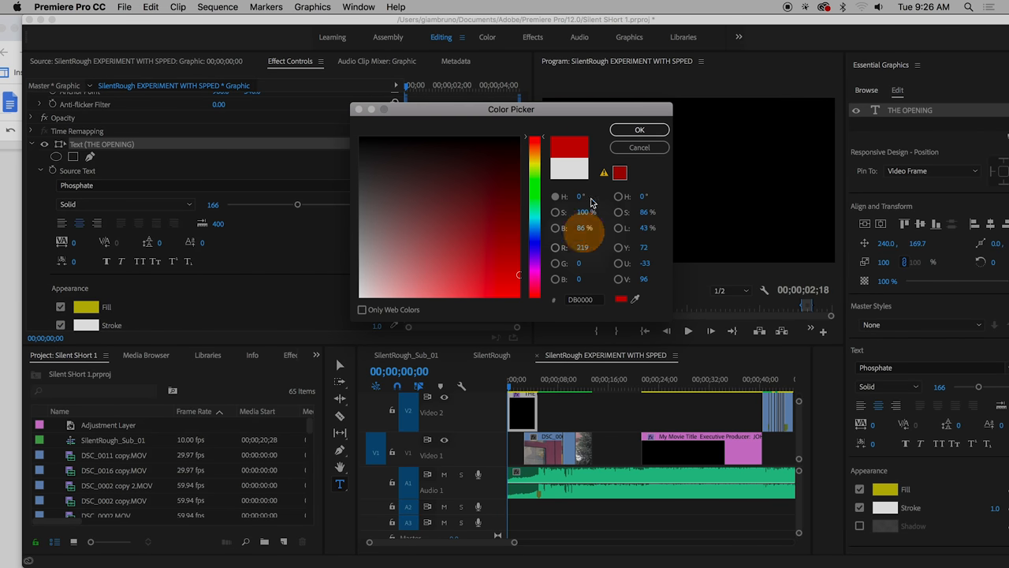
pyautogui.click(640, 129)
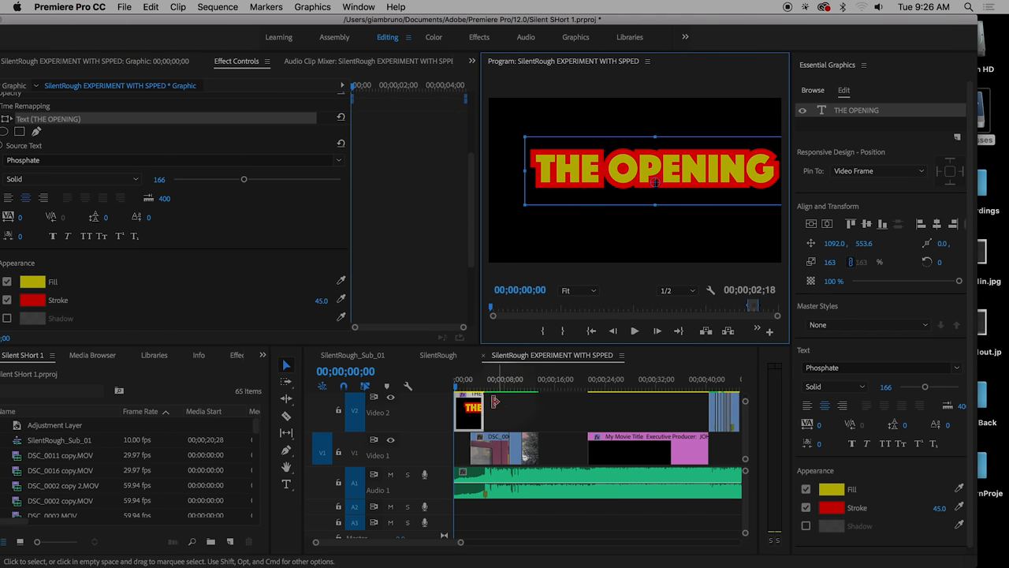
pyautogui.rightClick(476, 406)
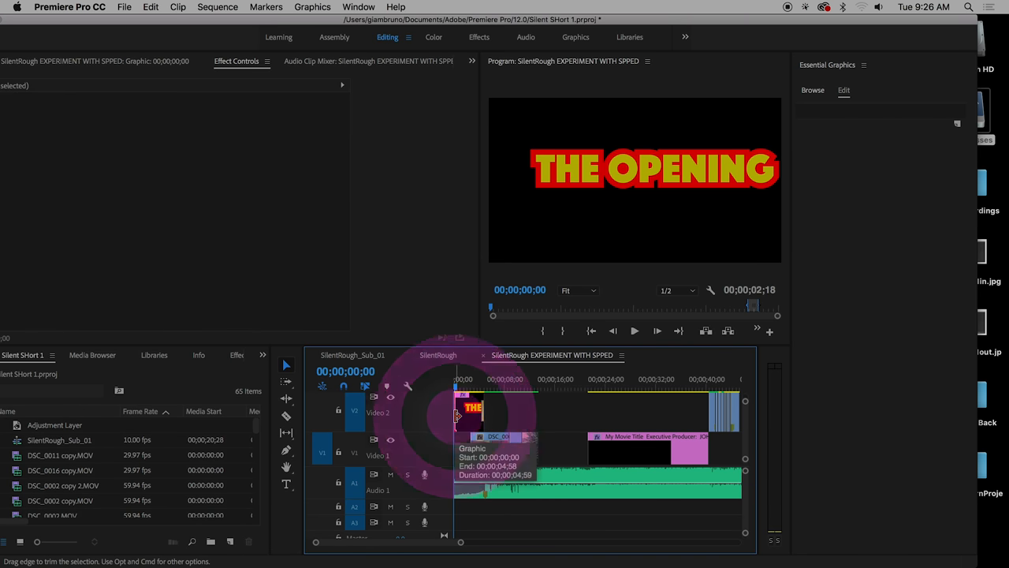
pyautogui.rightClick(457, 417)
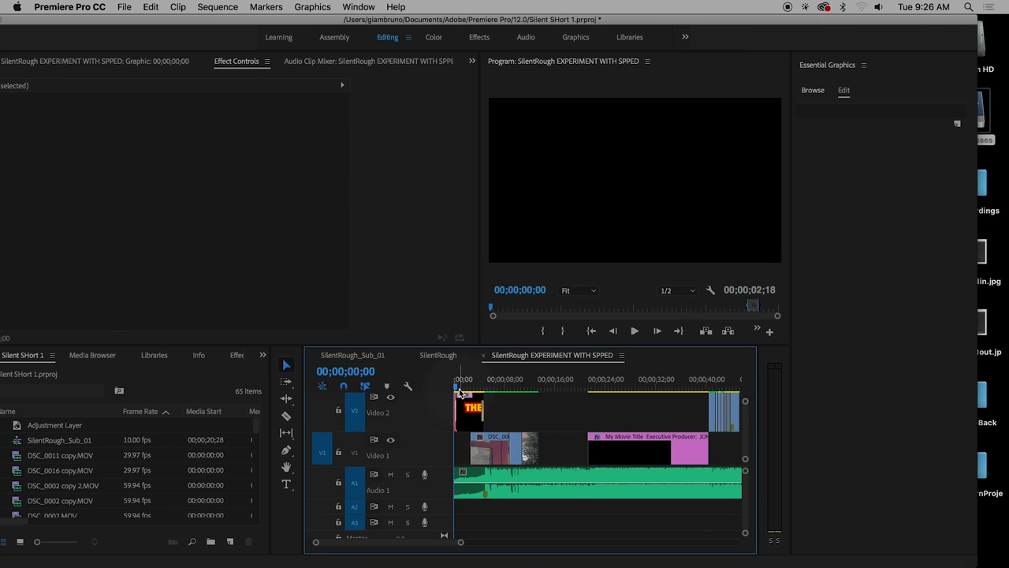
pyautogui.click(467, 387)
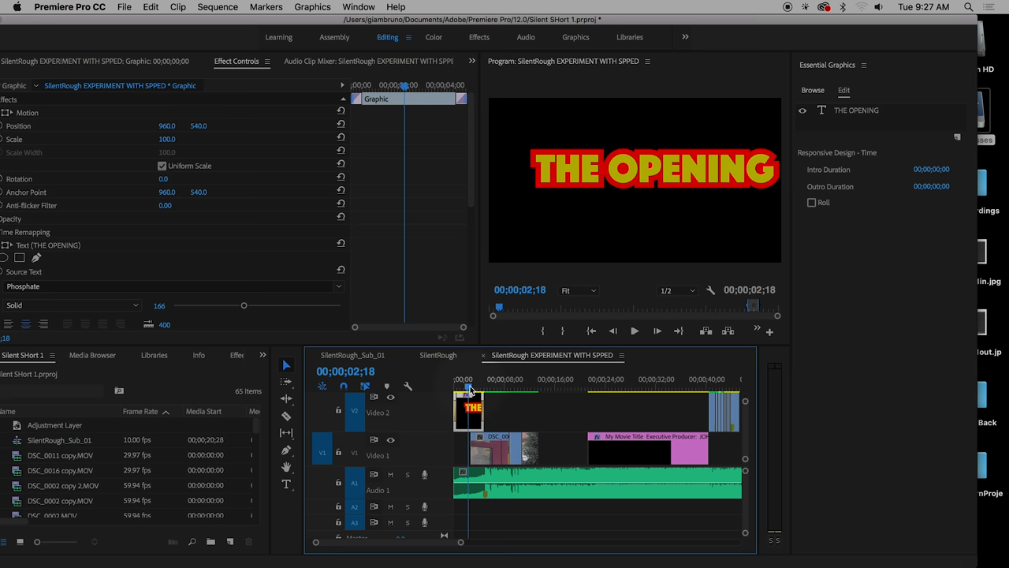
pyautogui.moveTo(739, 50)
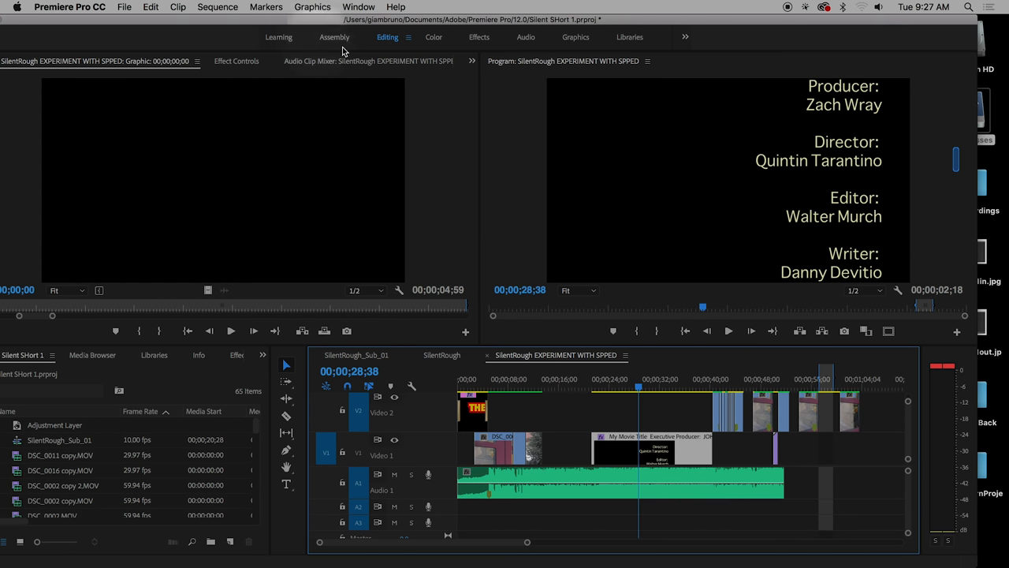
pyautogui.click(360, 6)
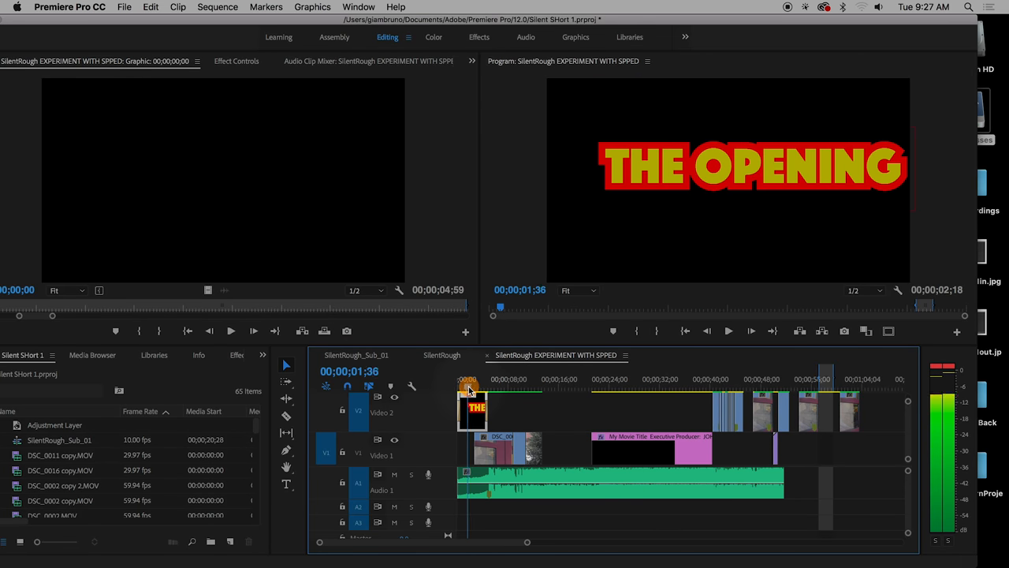
pyautogui.moveTo(467, 379); pyautogui.dragTo(481, 378)
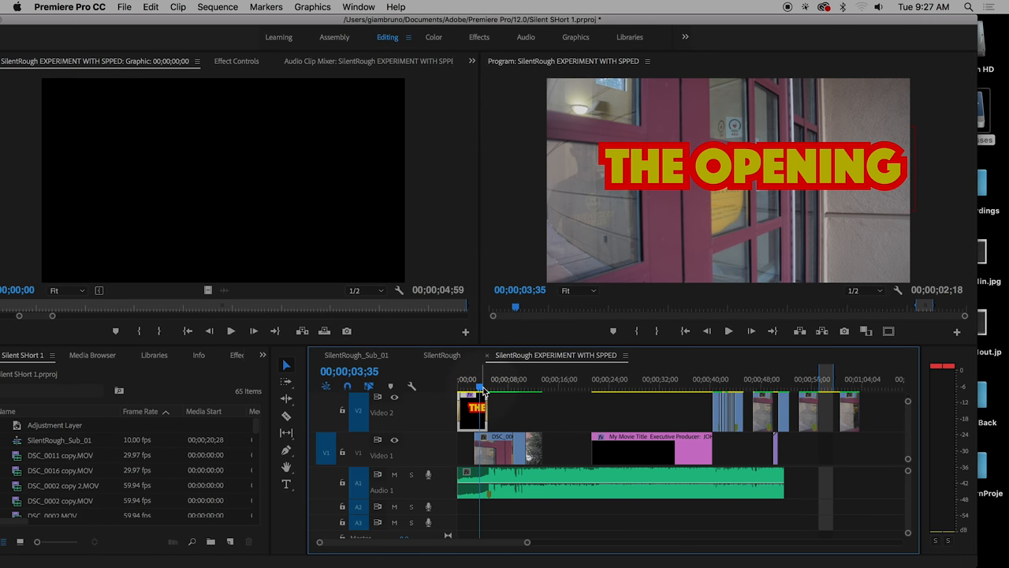